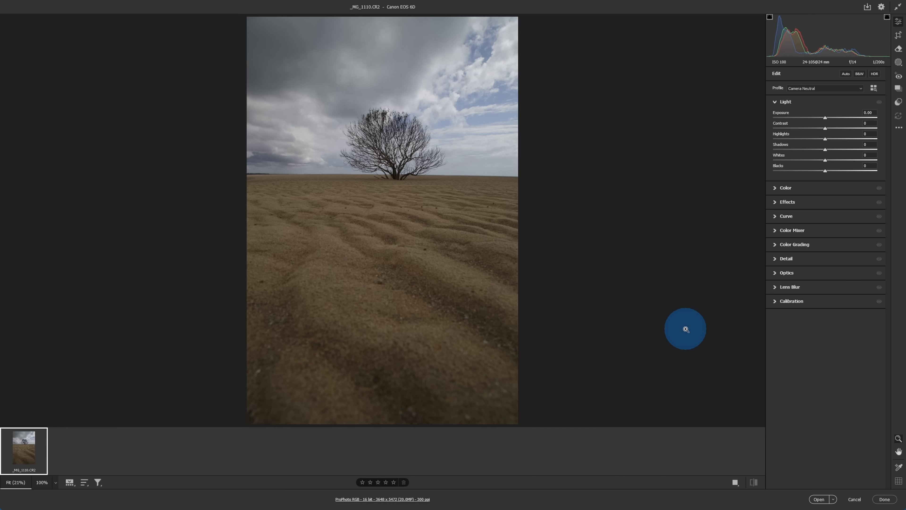
mouse_move(652, 337)
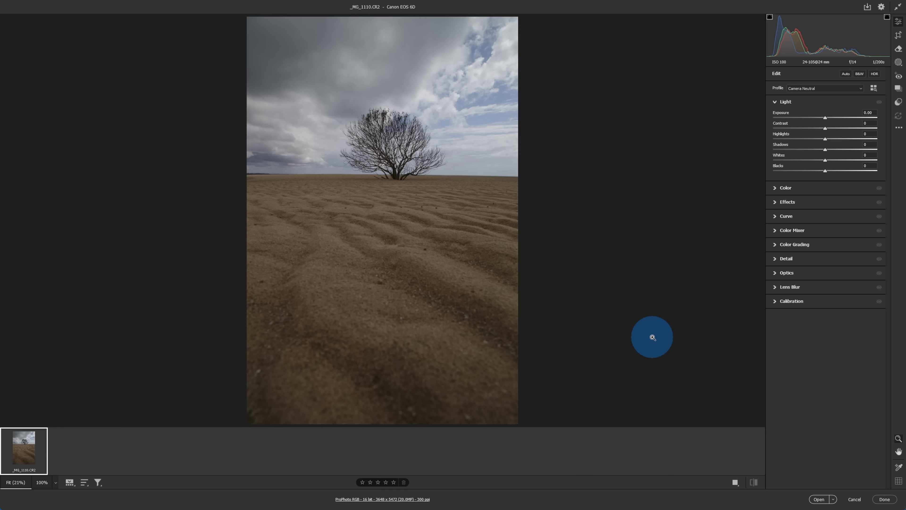
mouse_move(680, 330)
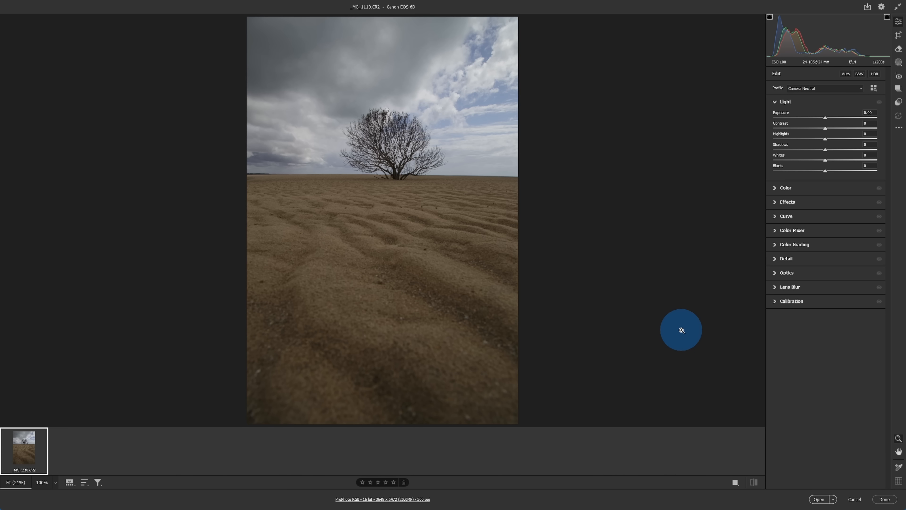
Enable Remove Chromatic Aberration and Use Profile Corrections with the detected Canon 24-105mm profile.
click(787, 273)
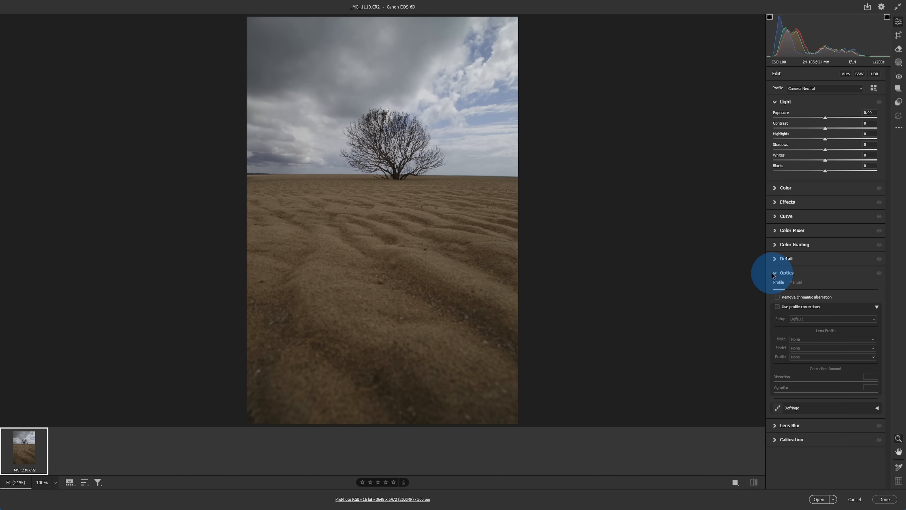
click(777, 296)
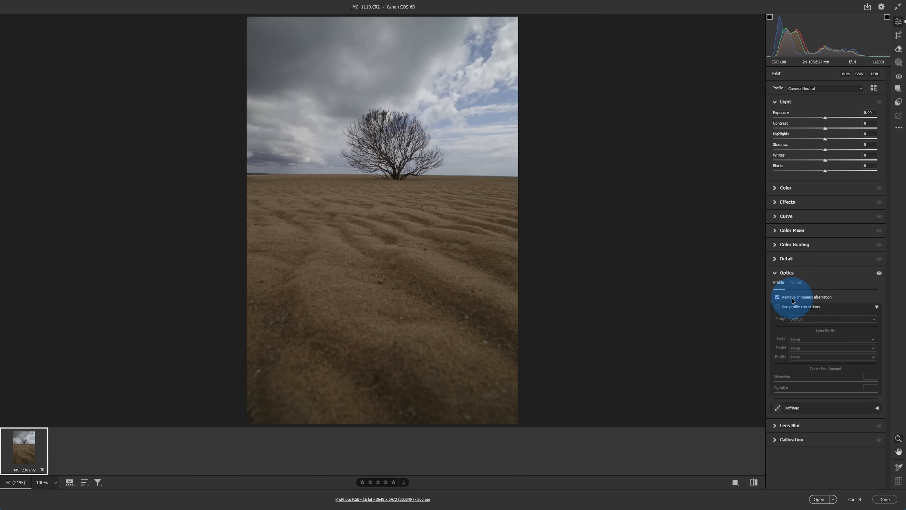
click(777, 306)
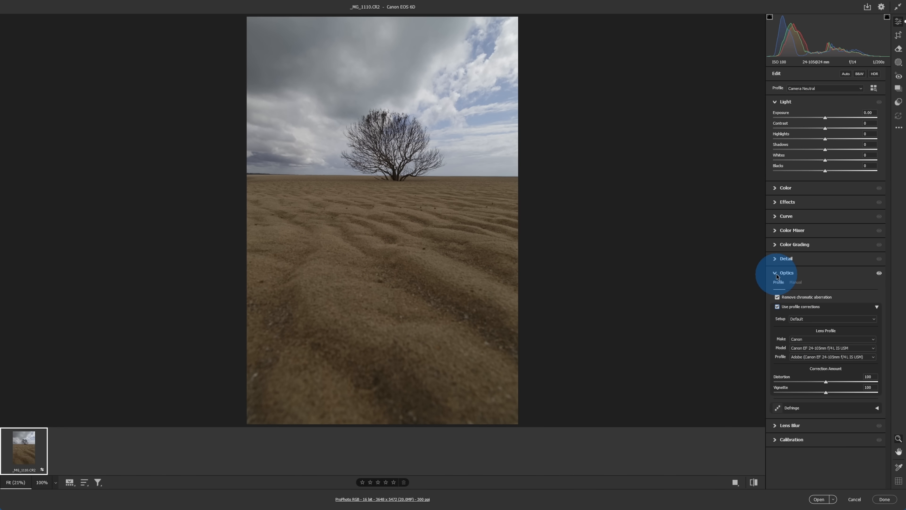
click(786, 272)
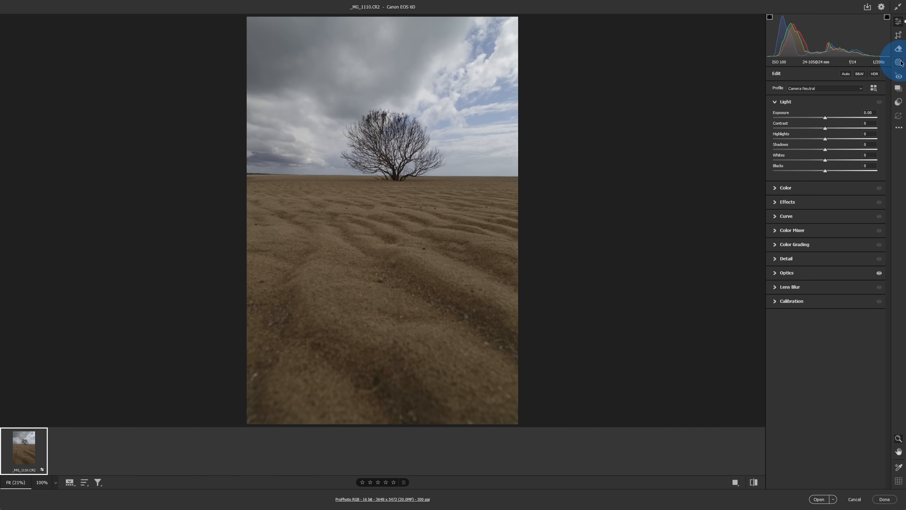
Create a linear gradient mask running from the top of the sky down into the sand.
click(898, 62)
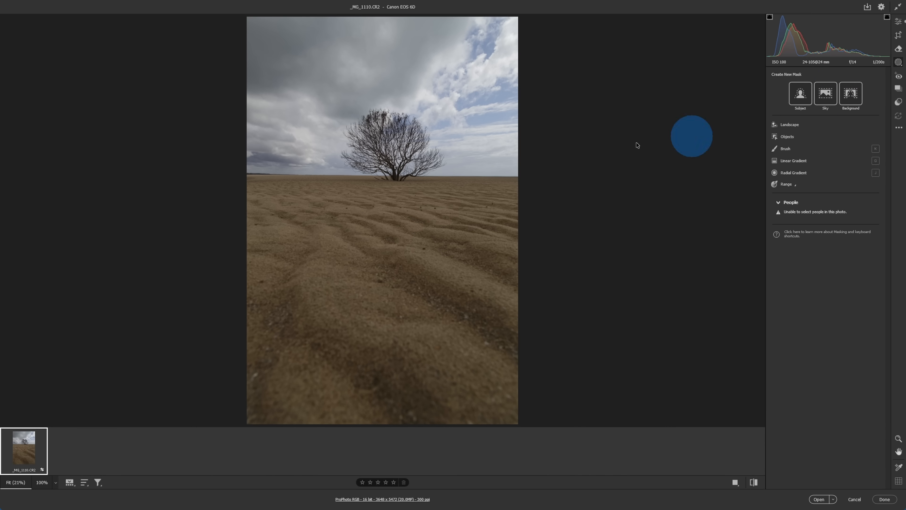
drag(692, 136, 376, 156)
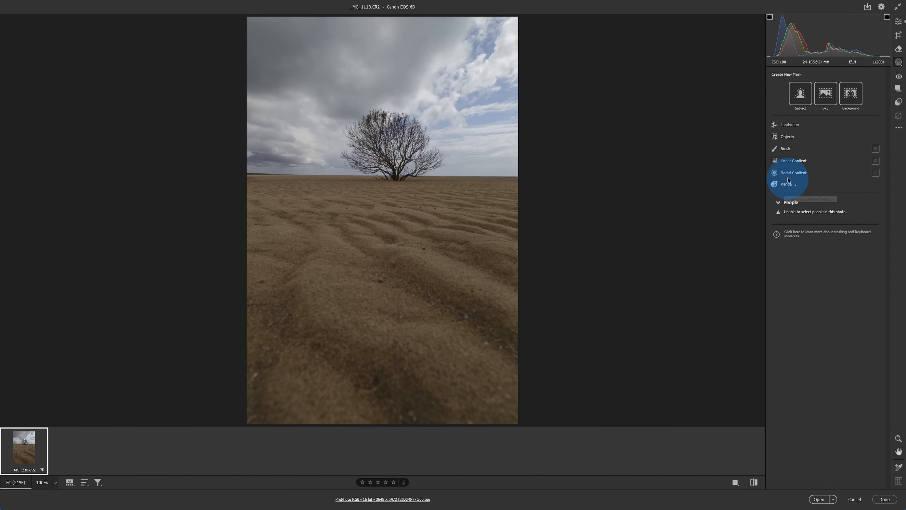
click(793, 160)
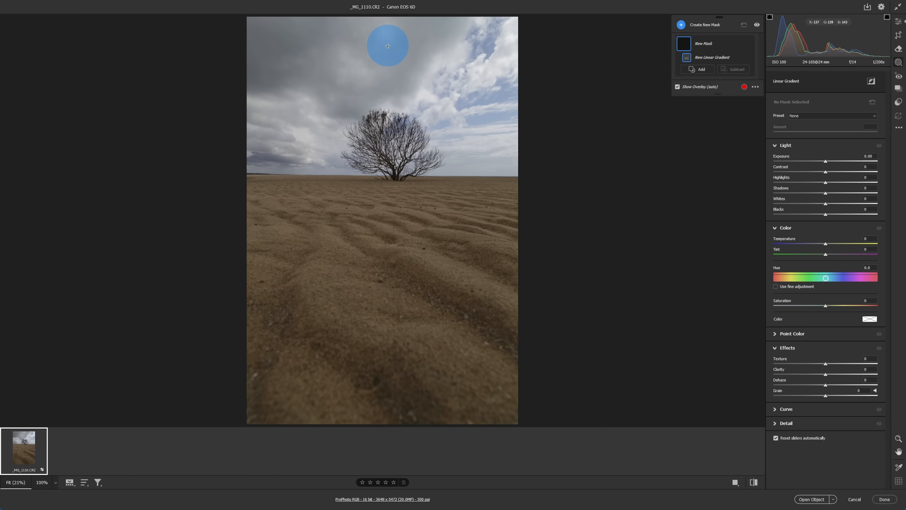
drag(387, 46, 388, 267)
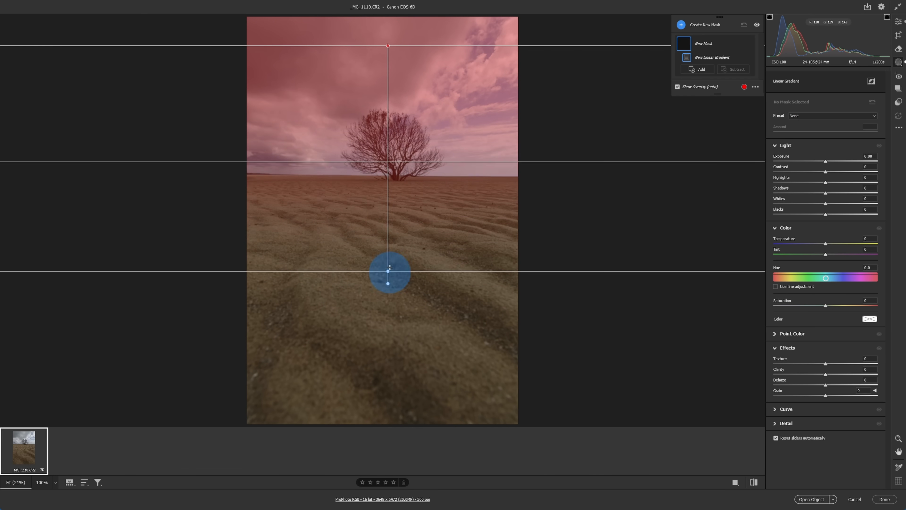
drag(388, 272, 394, 280)
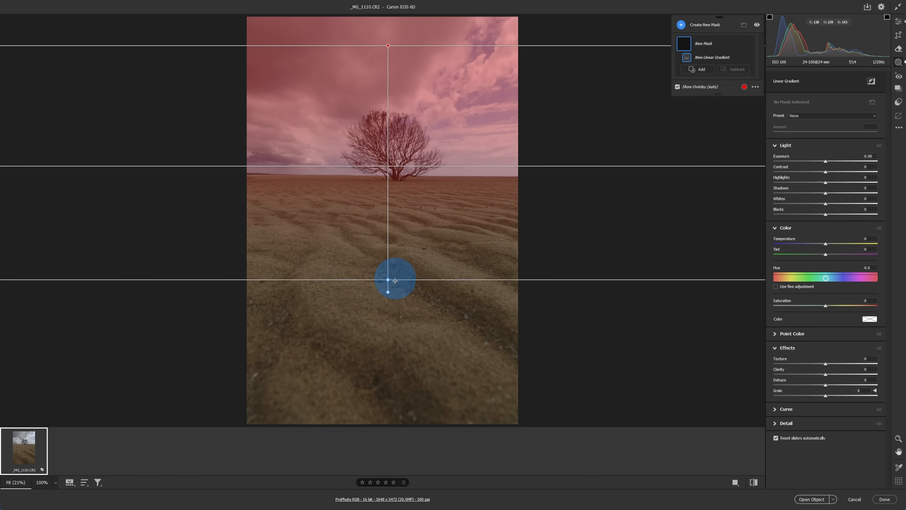
Level the gradient horizontally and centre its midpoint on the horizon.
drag(394, 280, 351, 305)
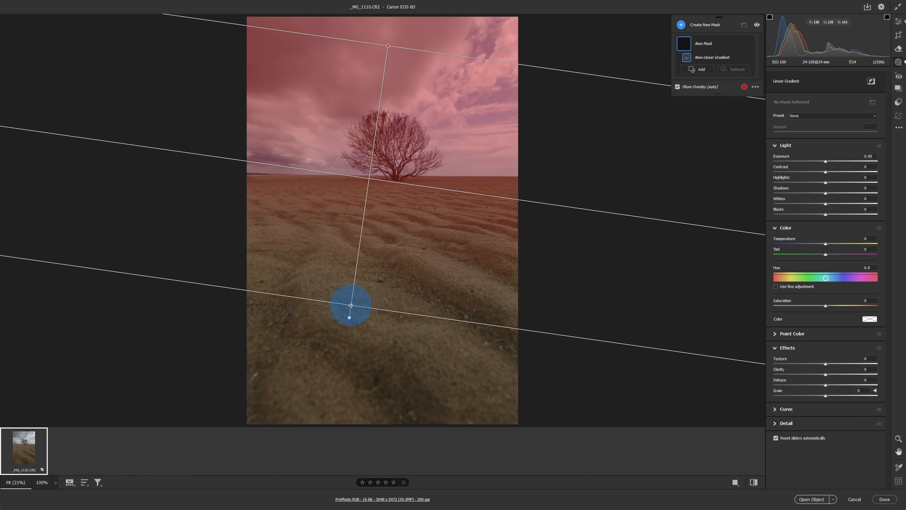
drag(350, 304, 391, 298)
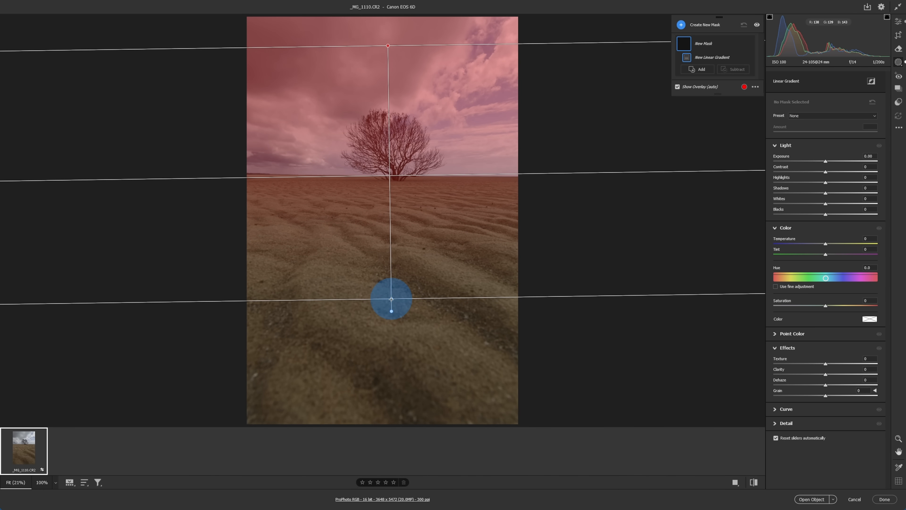
drag(392, 298, 388, 290)
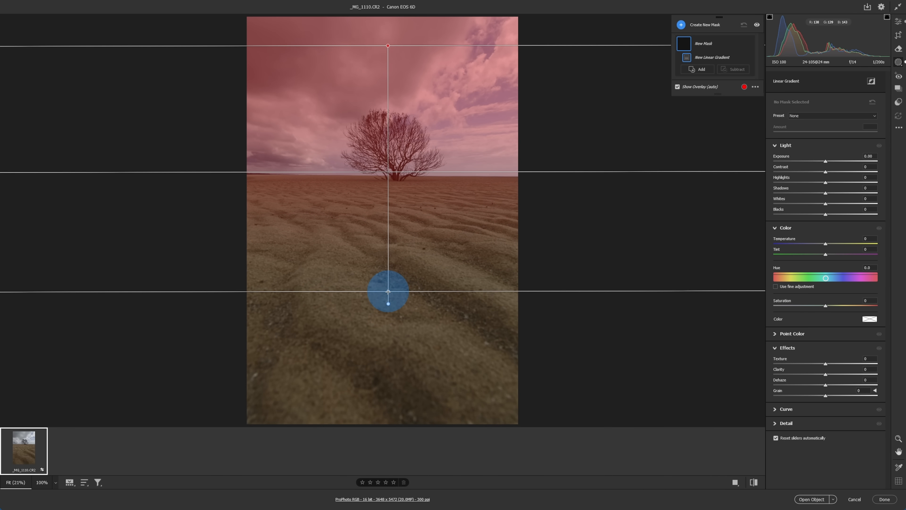
drag(388, 290, 388, 302)
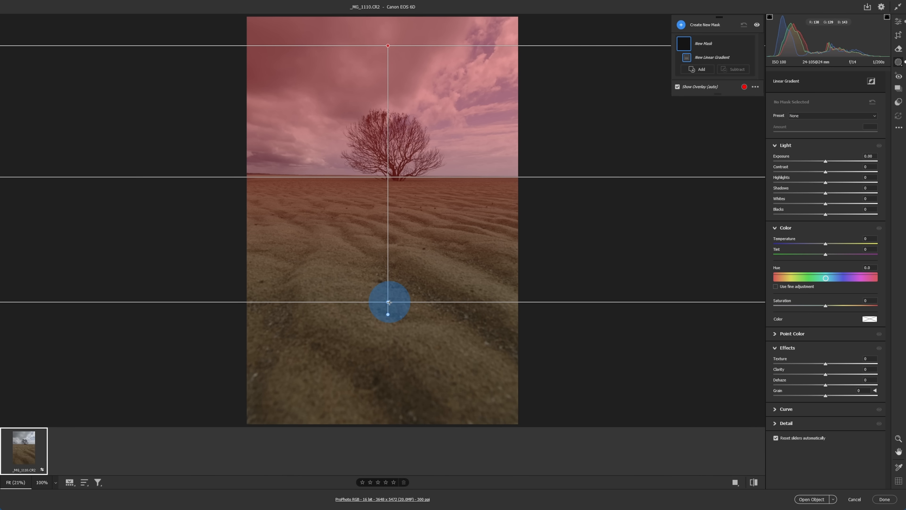
drag(388, 302, 388, 249)
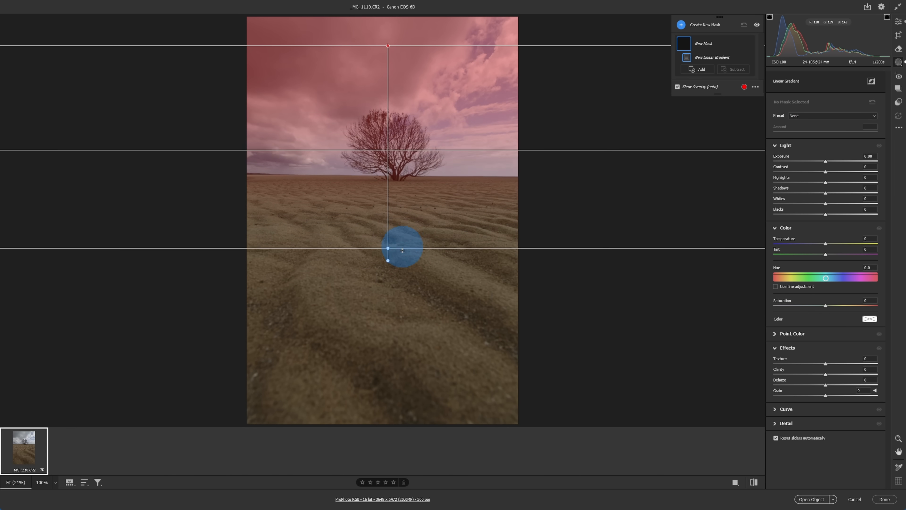
drag(388, 250, 388, 284)
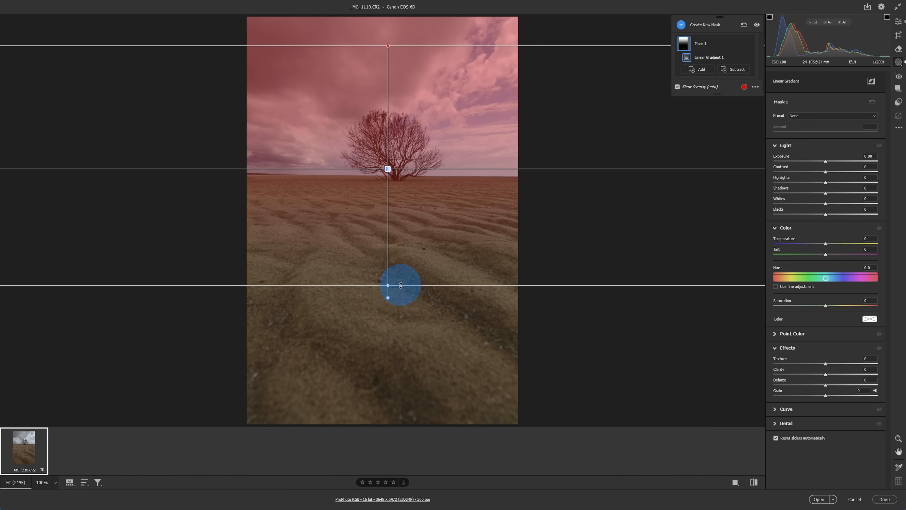
Darken the sky mask with lower Exposure, Highlights and Whites and raised Contrast, then return to global edits.
drag(825, 160, 821, 160)
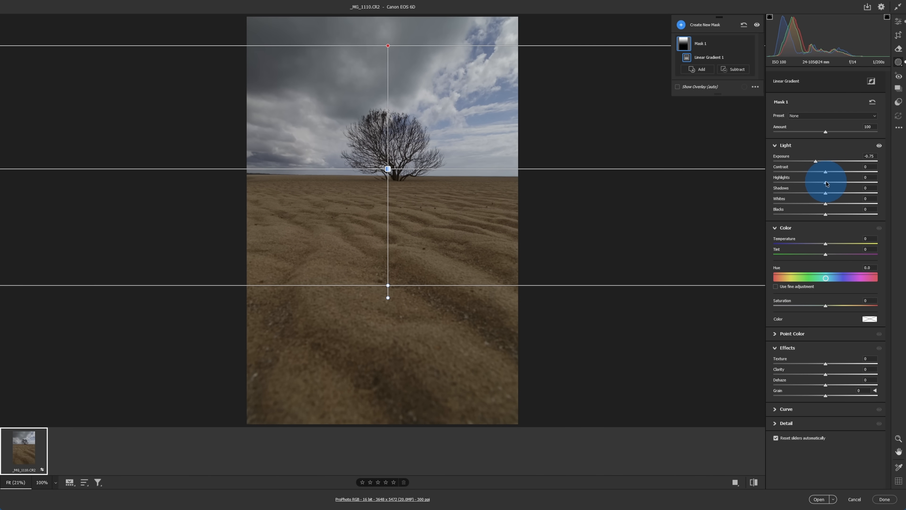
drag(826, 182, 817, 181)
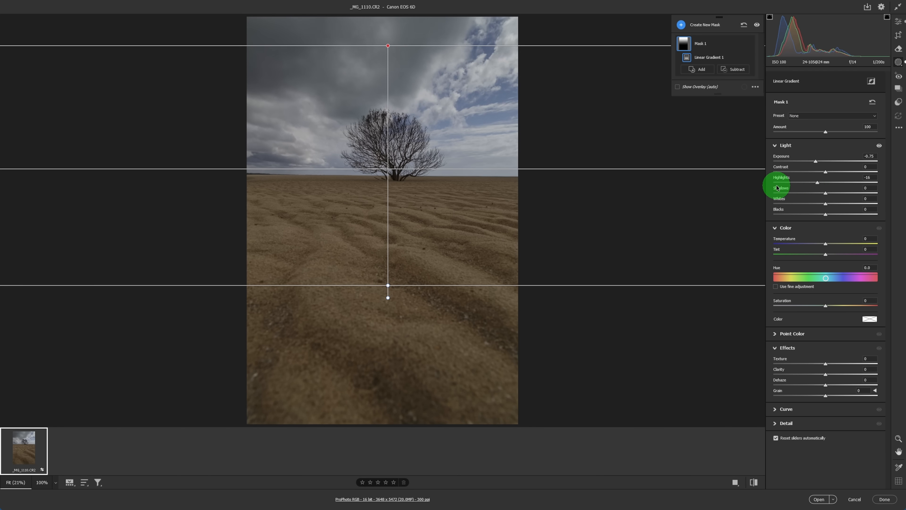
drag(817, 182, 769, 182)
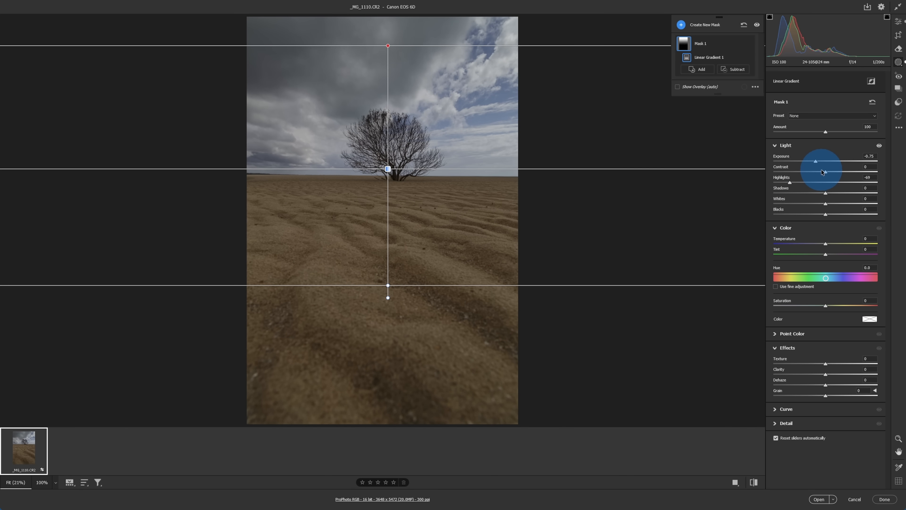
drag(826, 172, 839, 171)
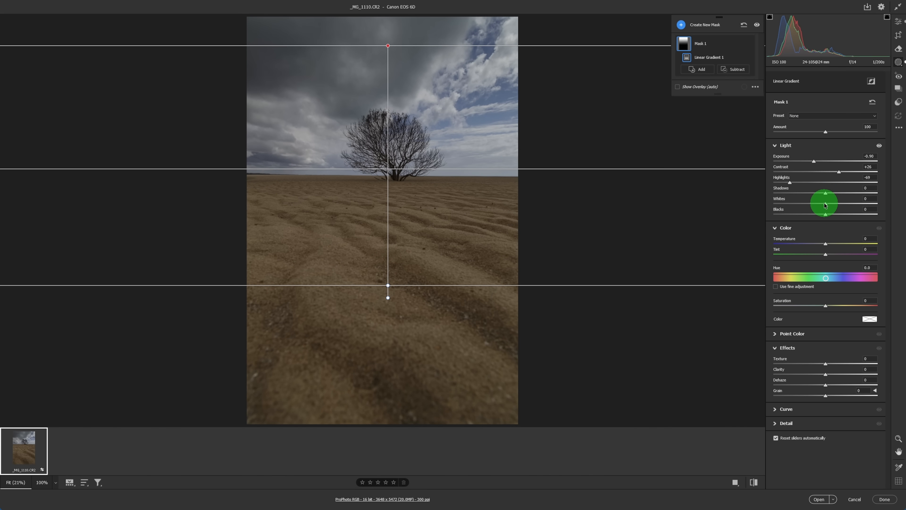
drag(825, 206, 812, 206)
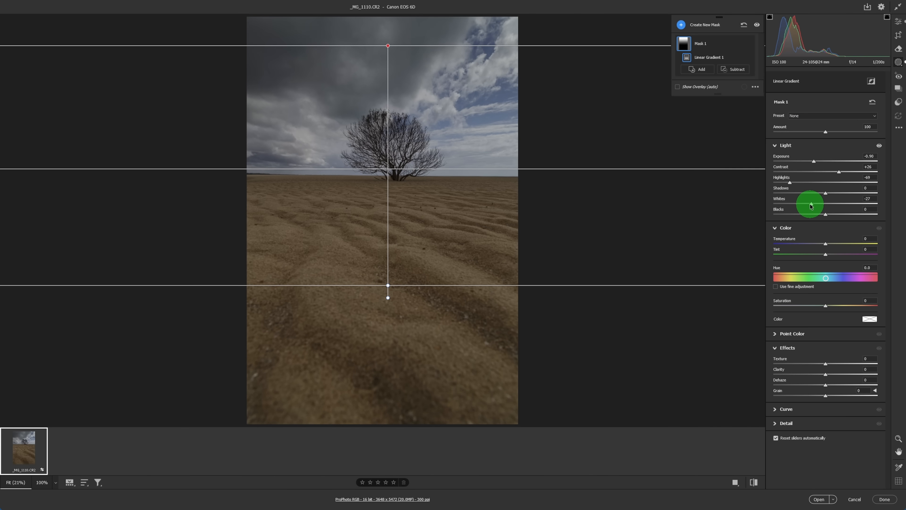
drag(826, 214, 818, 214)
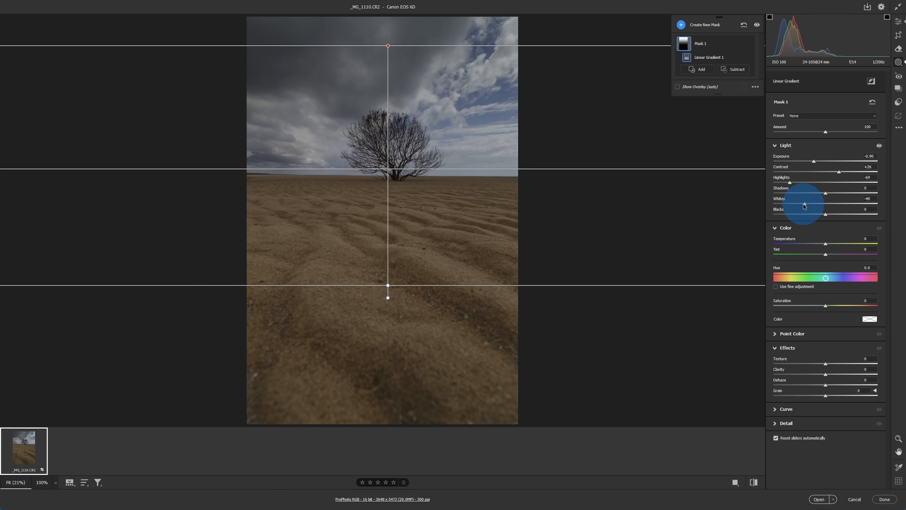
drag(791, 182, 783, 183)
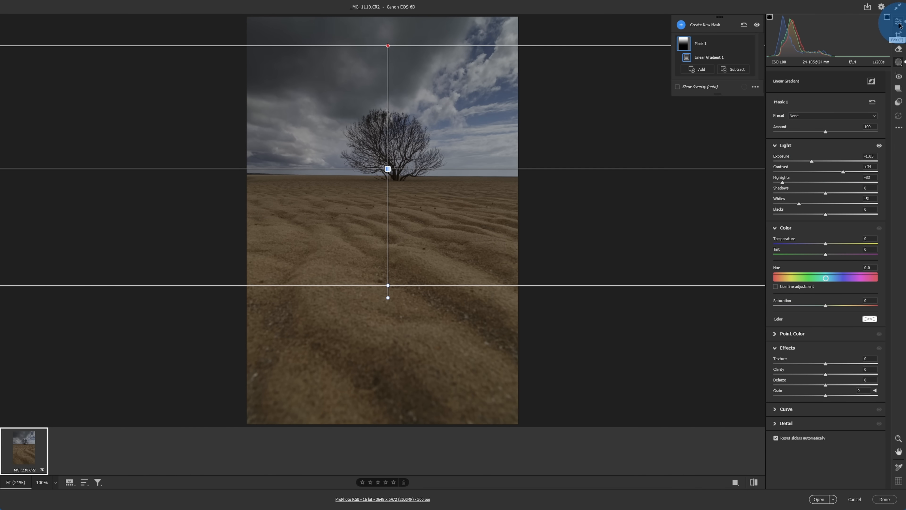
click(898, 24)
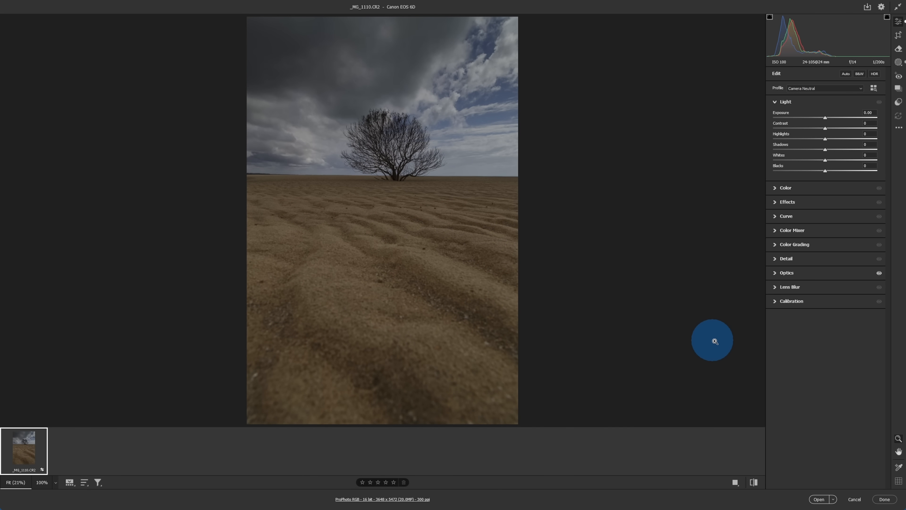
mouse_move(720, 332)
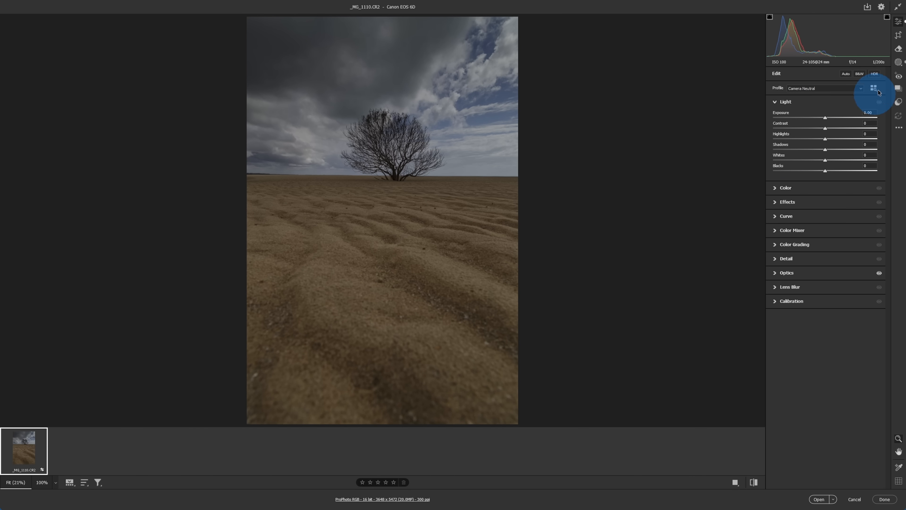
Add a second mask as a large radial gradient across the horizon, rotated to run diagonally.
click(899, 63)
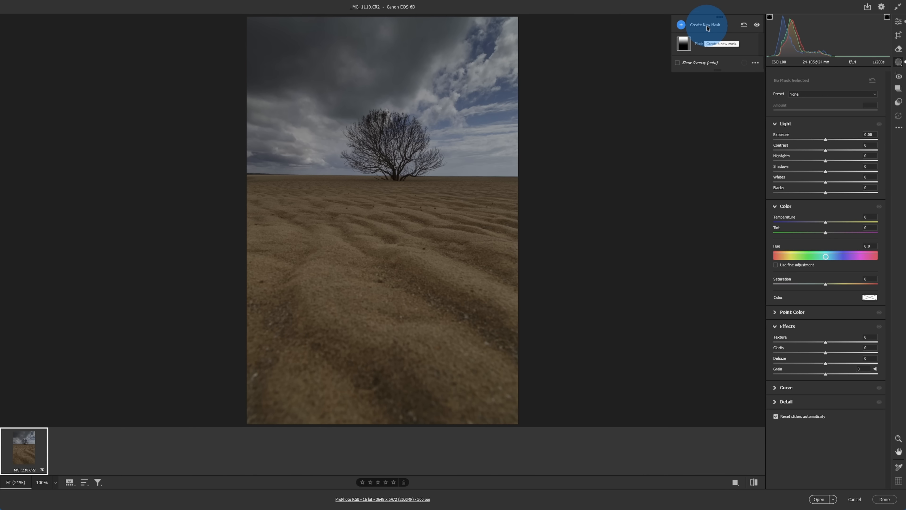
click(703, 24)
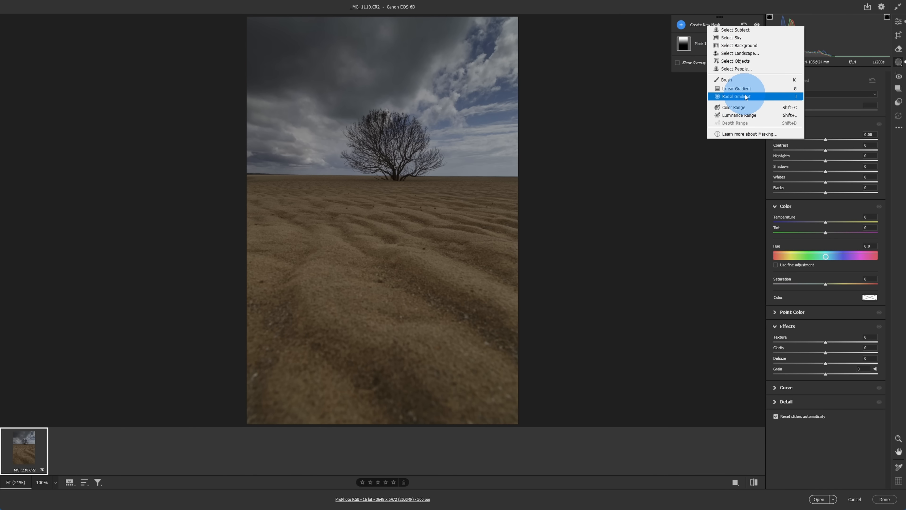
click(734, 96)
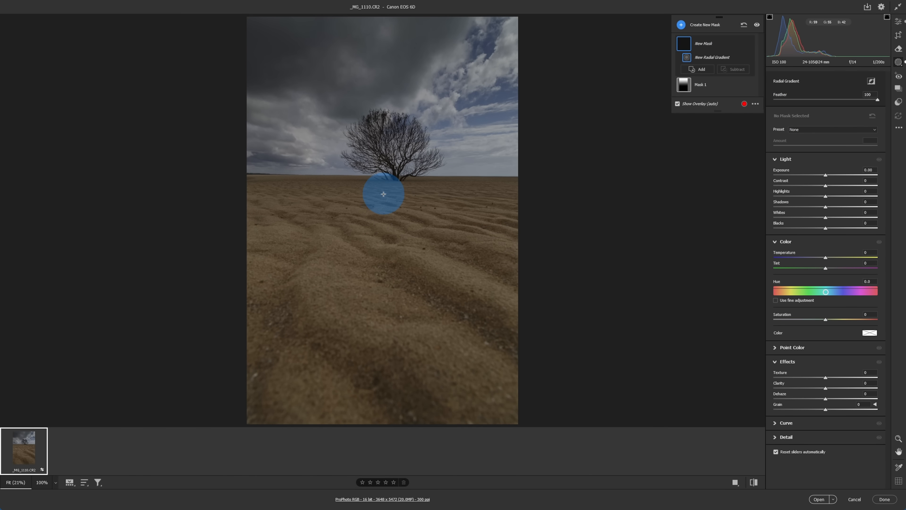
drag(383, 194, 603, 284)
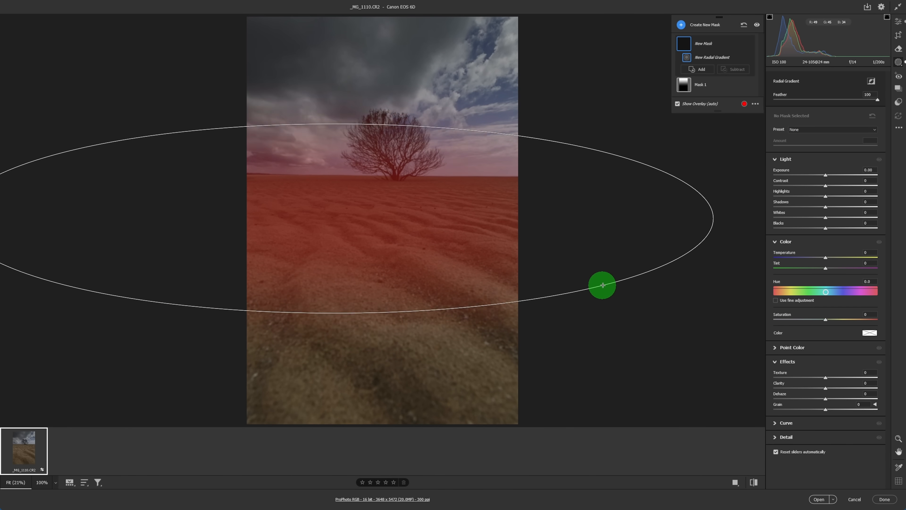
drag(602, 285, 686, 291)
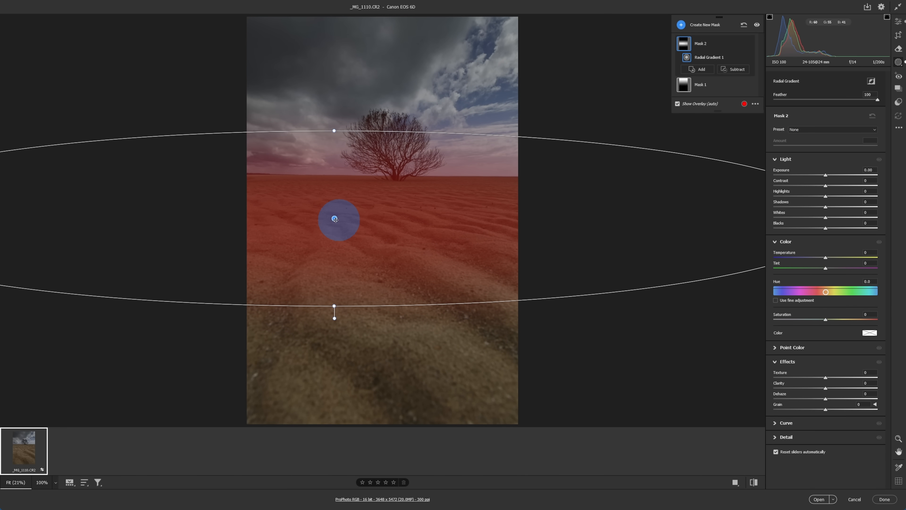
drag(334, 219, 452, 147)
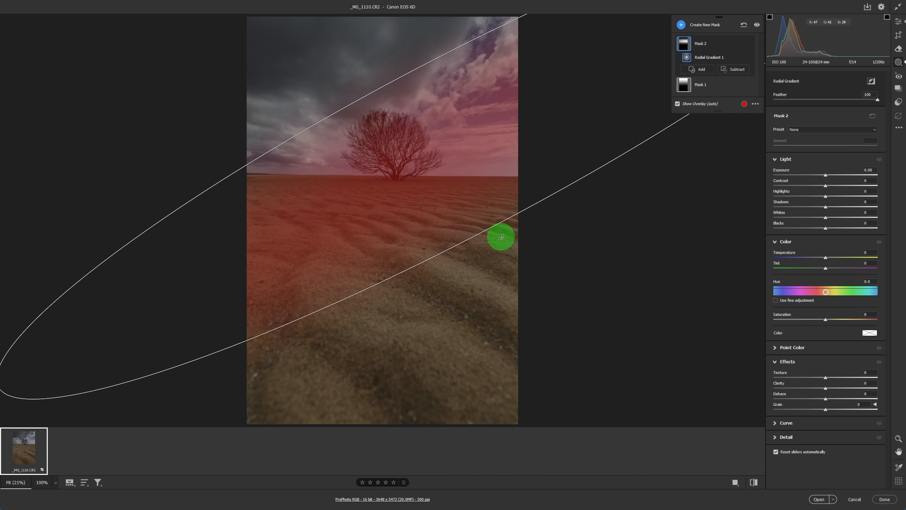
Reshape the diagonal gradient to narrow it over the right side of the sky and tree.
drag(501, 237, 510, 235)
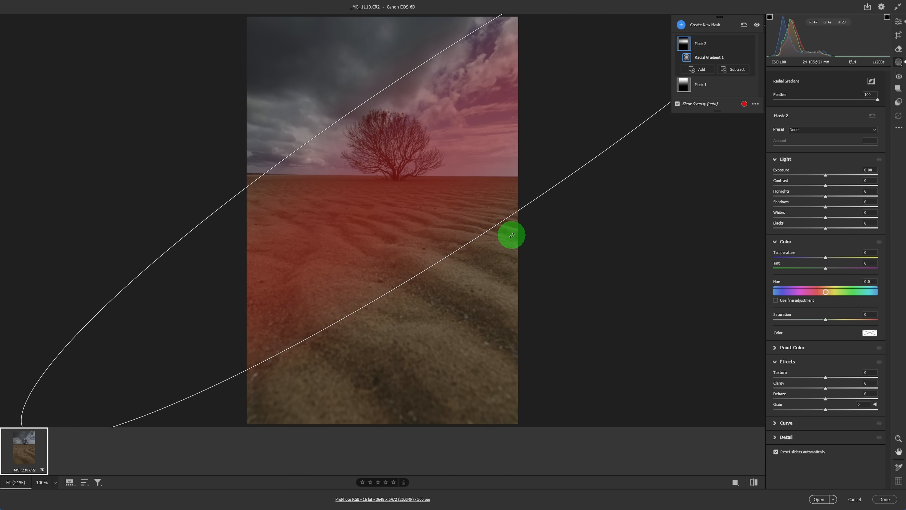
drag(510, 235, 364, 201)
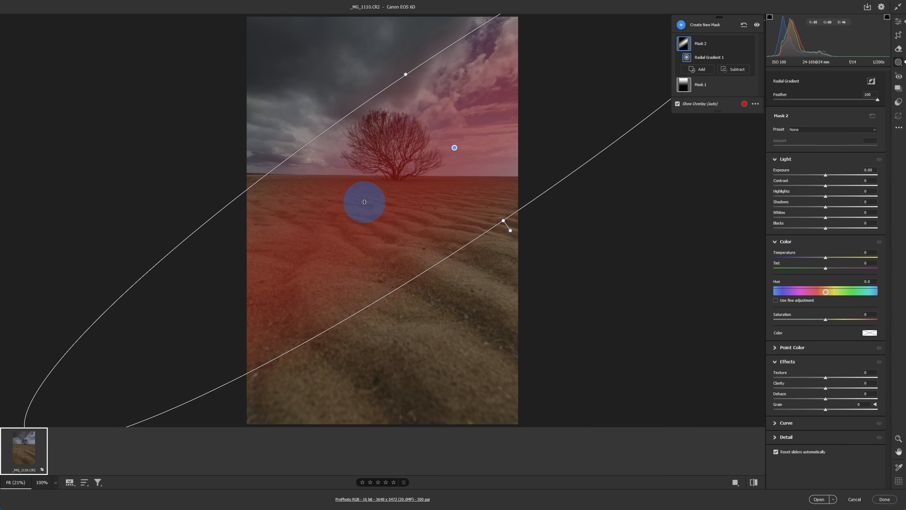
drag(364, 201, 486, 134)
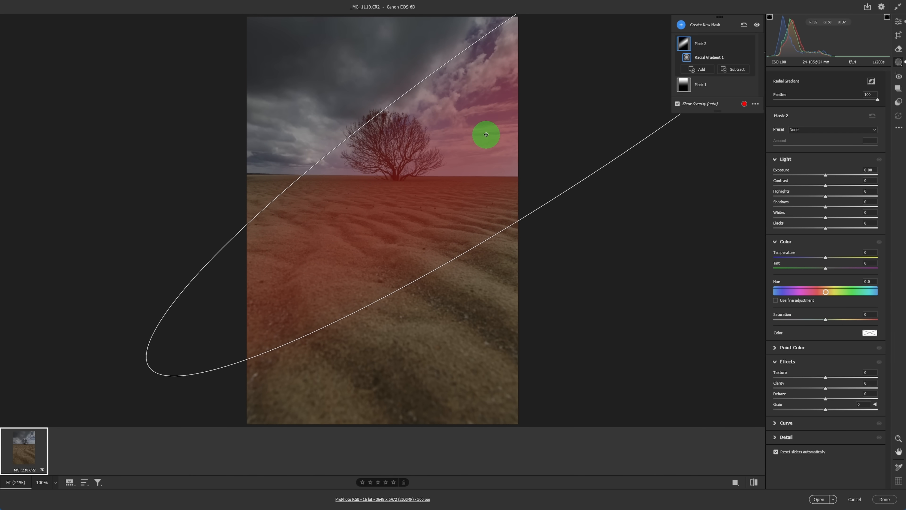
drag(486, 135, 514, 96)
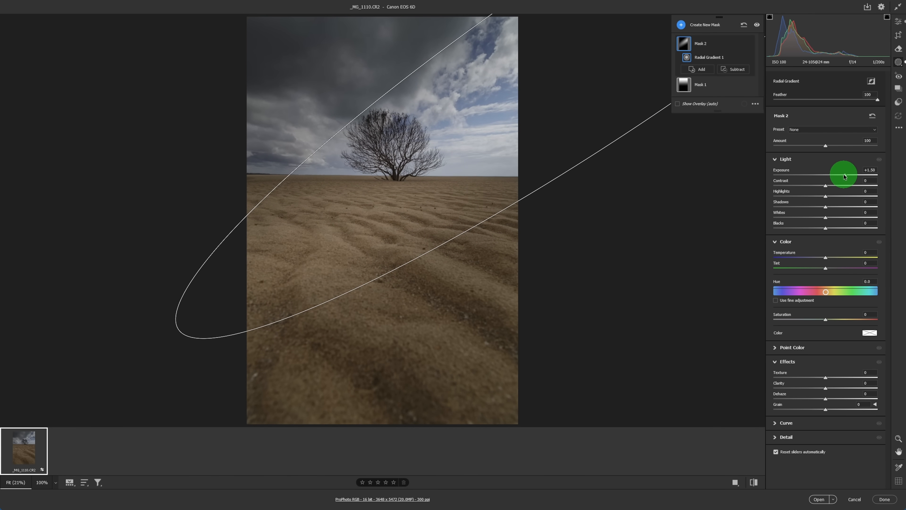
Raise the radial mask's Exposure to +2.00 and fine-tune the gradient's position over the sky.
drag(825, 174, 849, 175)
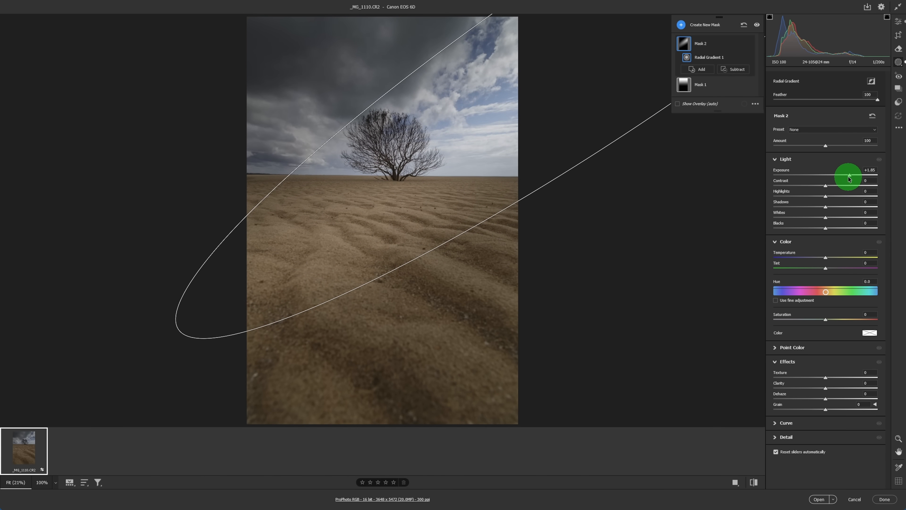
drag(849, 178, 841, 178)
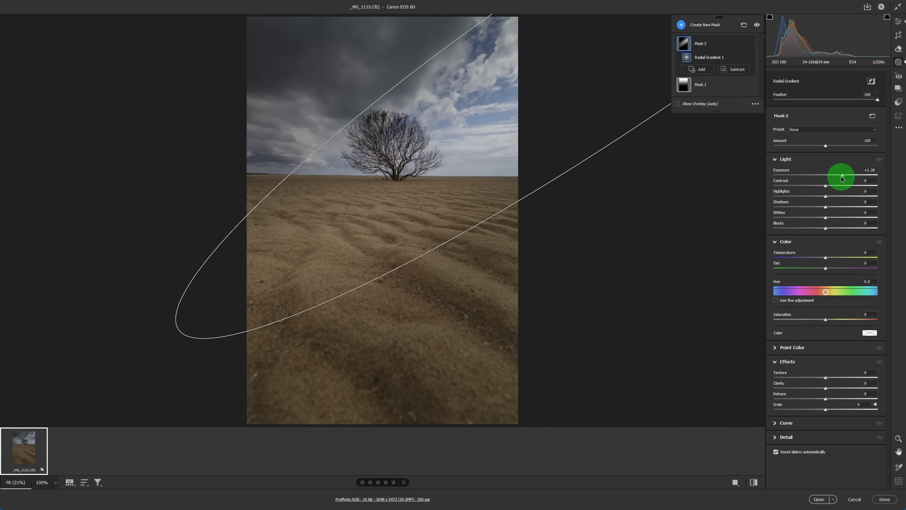
drag(826, 174, 849, 174)
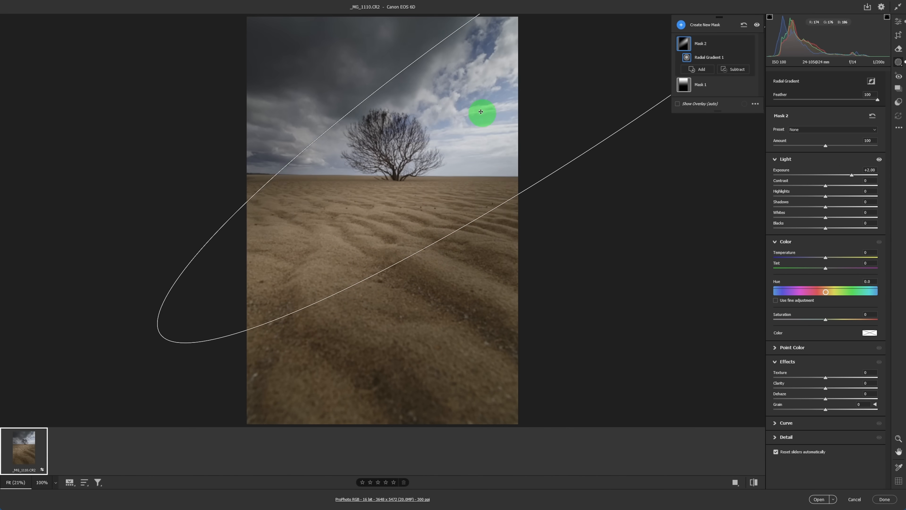
drag(481, 111, 453, 134)
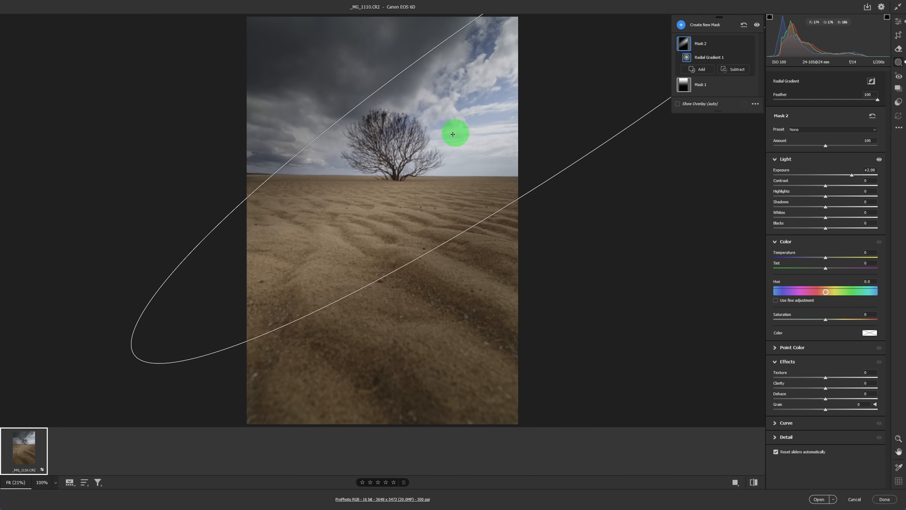
drag(453, 134, 421, 158)
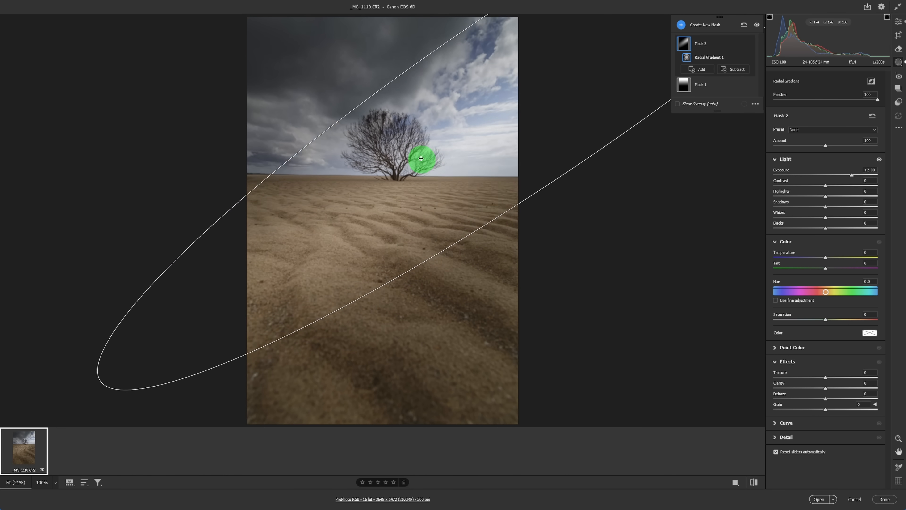
drag(420, 158, 459, 131)
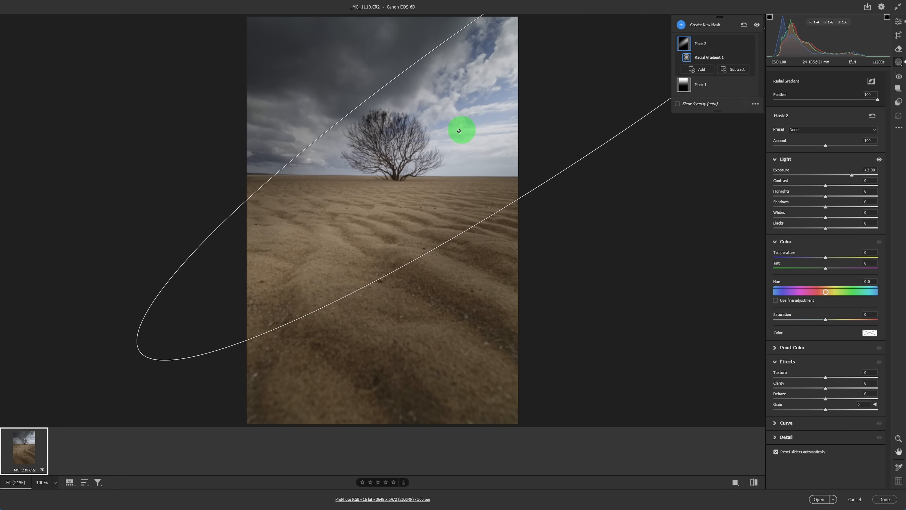
drag(459, 131, 482, 131)
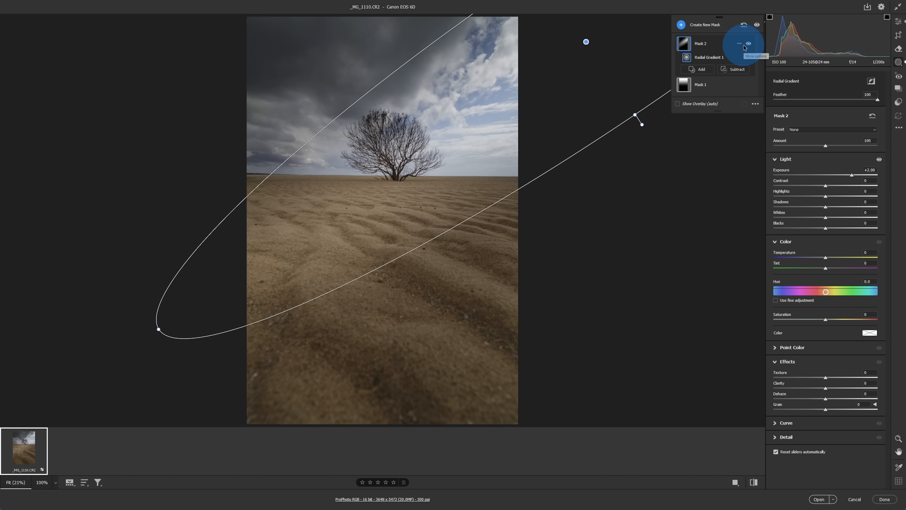
Warm the radial gradient mask to Temperature +20.
drag(842, 257, 827, 257)
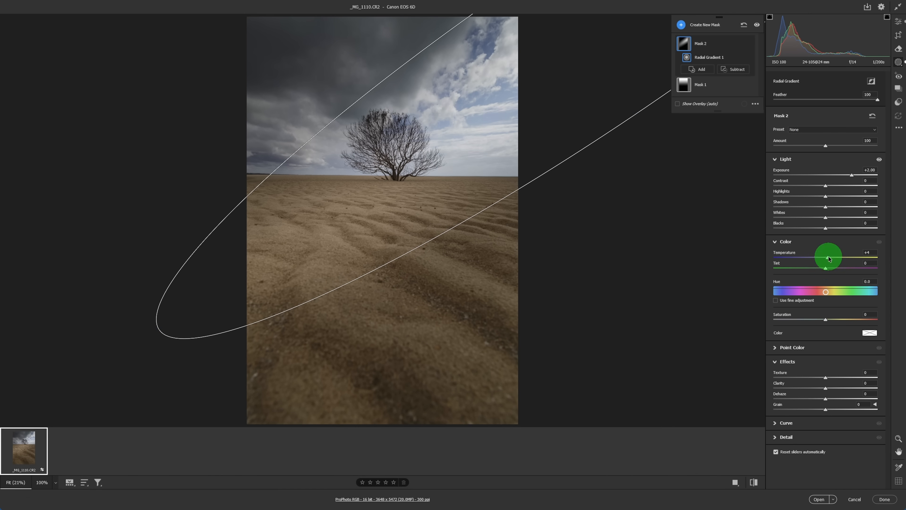
drag(827, 257, 831, 257)
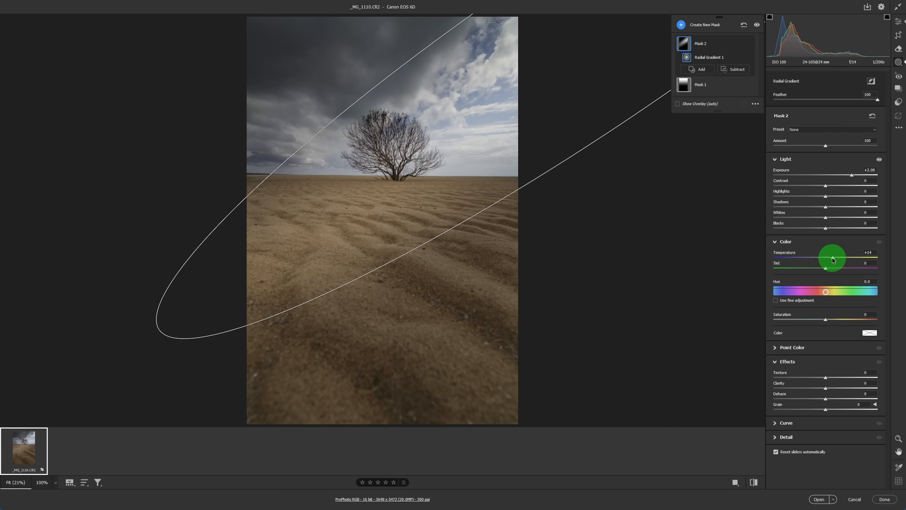
drag(831, 258, 836, 257)
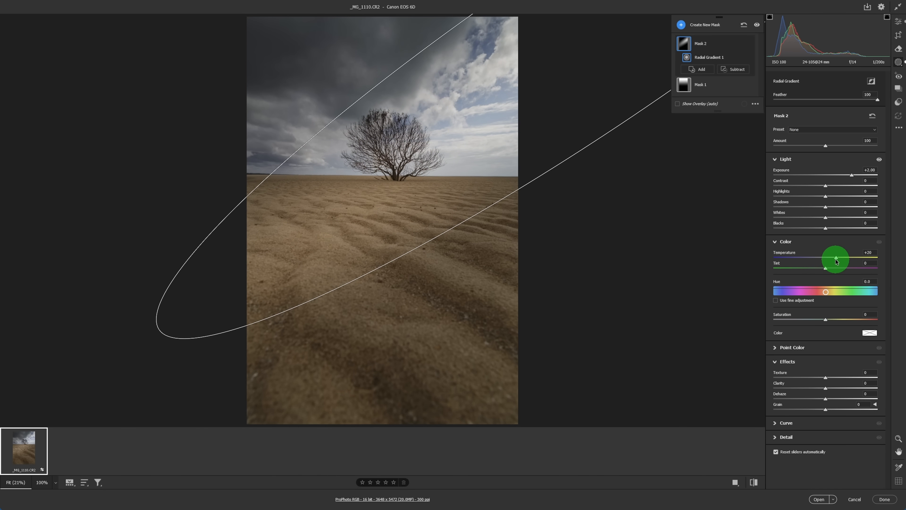
drag(836, 258, 827, 267)
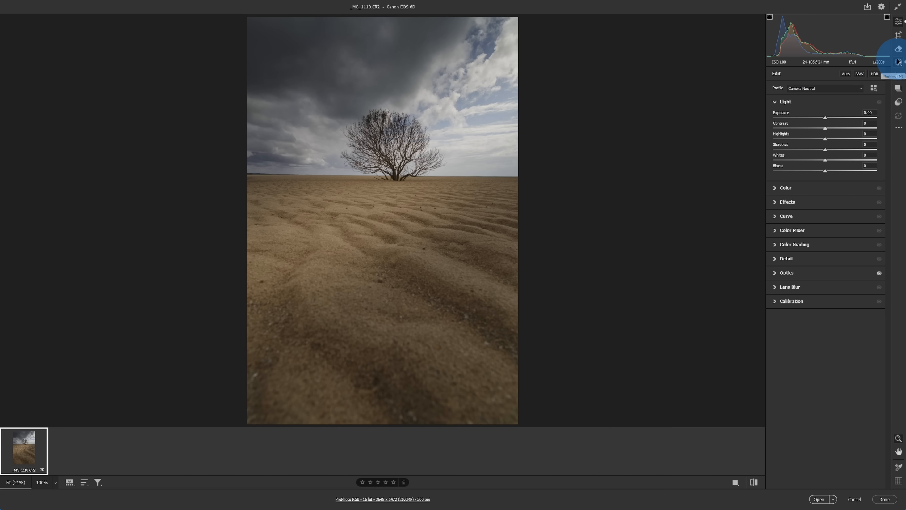
Add brush Mask 3 with Highlights +46 and Whites +35 and paint it near the horizon.
click(898, 62)
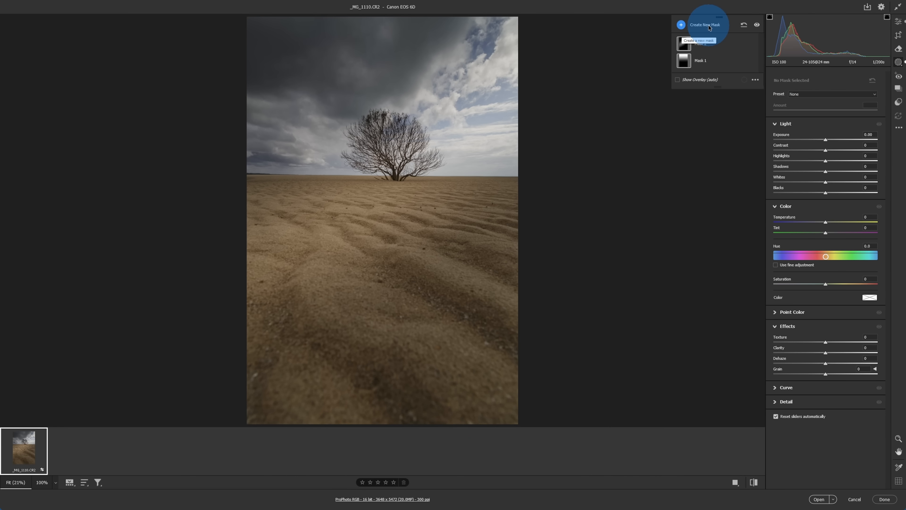
click(705, 24)
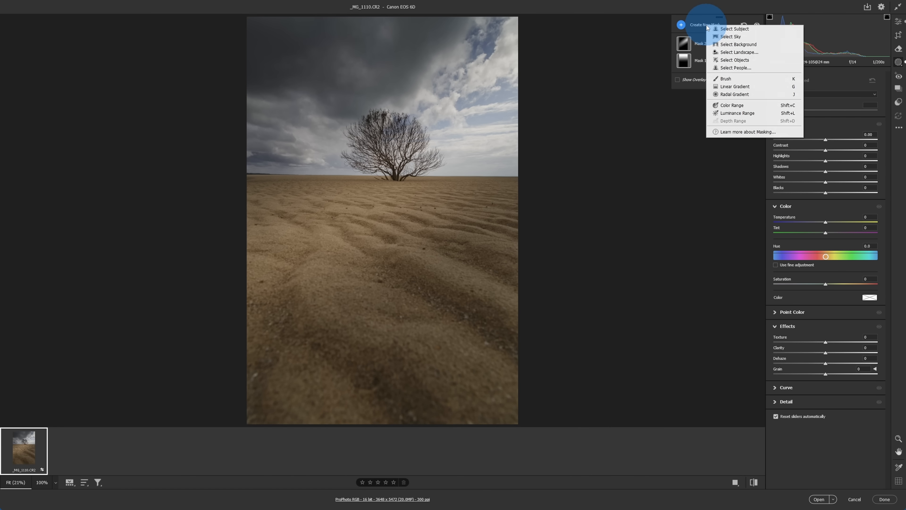
click(731, 82)
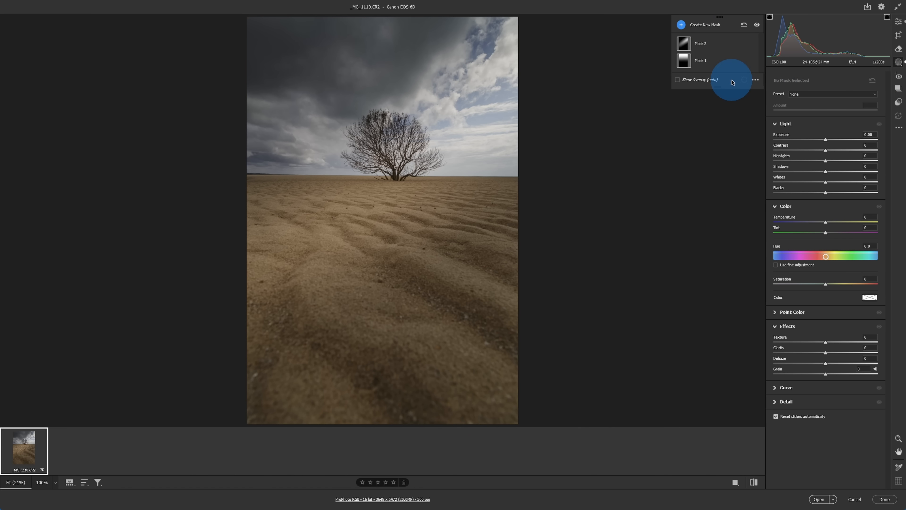
click(704, 24)
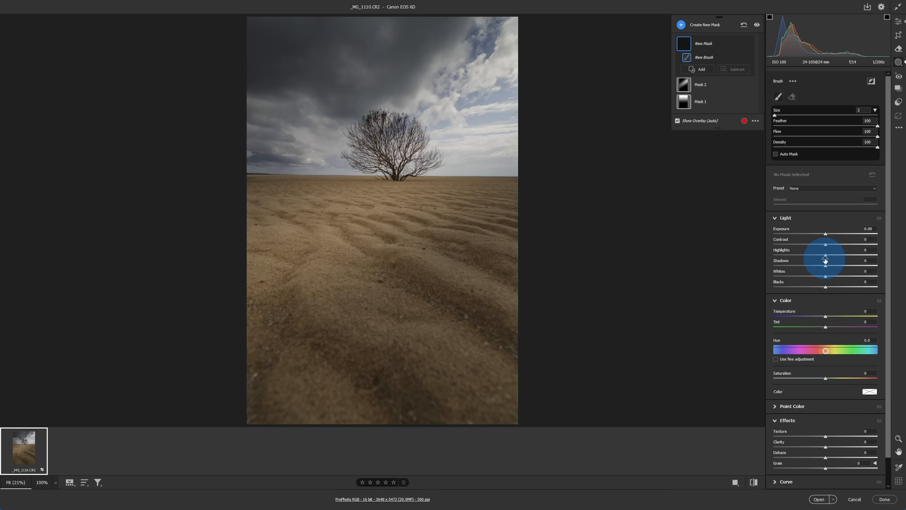
drag(825, 255, 850, 255)
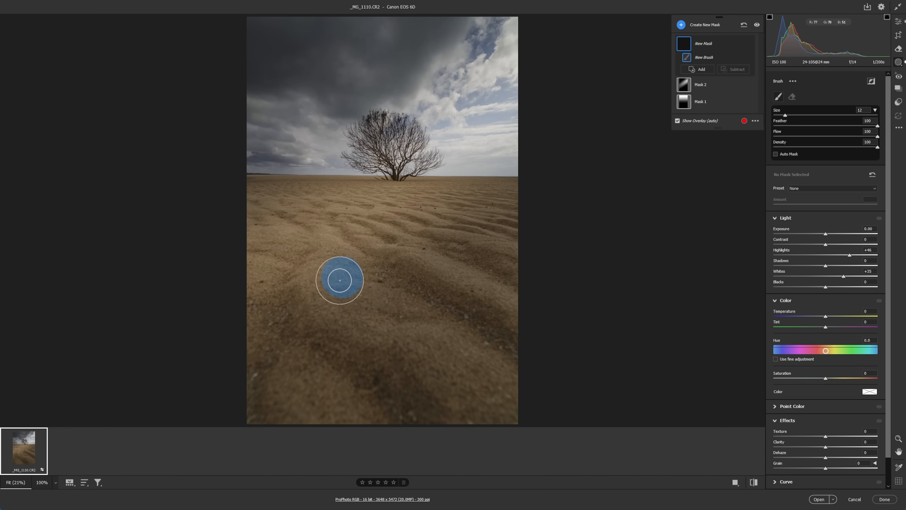
drag(340, 281, 358, 296)
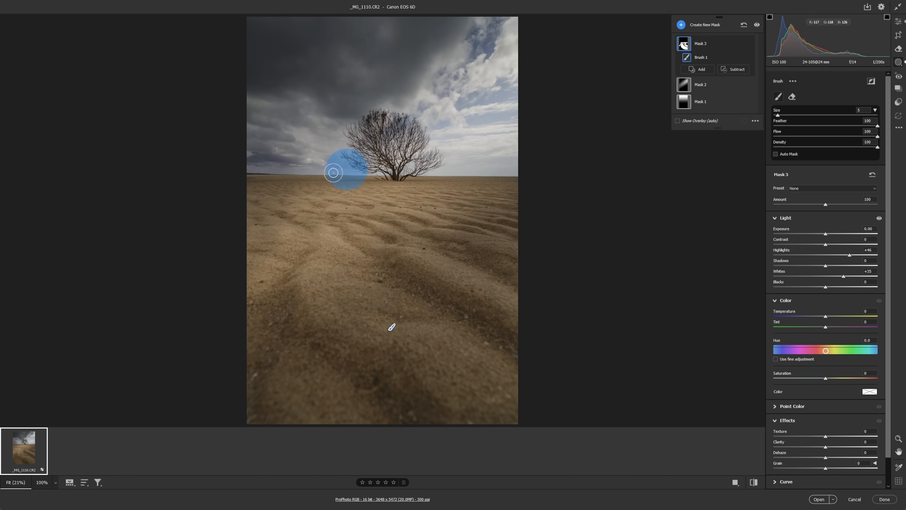
drag(333, 172, 346, 223)
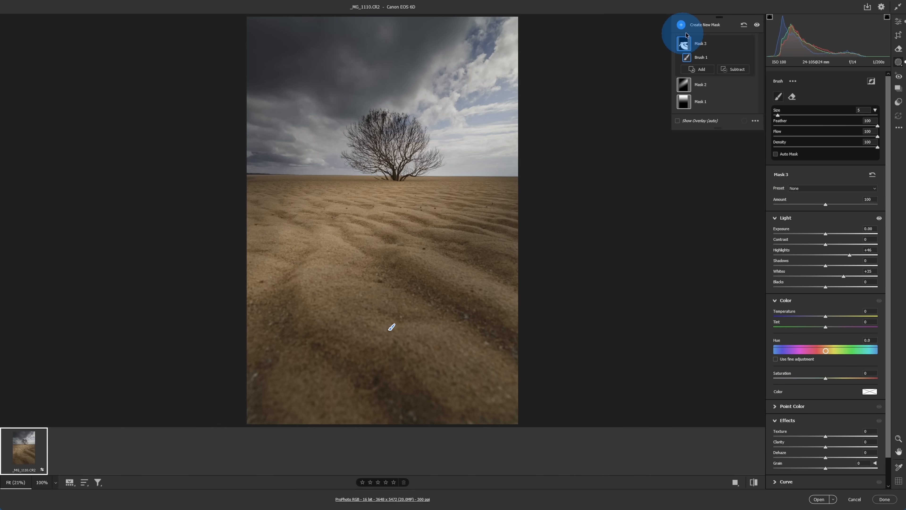
Add brush Mask 4 with Shadows -34 and Blacks -18 and paint it over the sand.
click(702, 24)
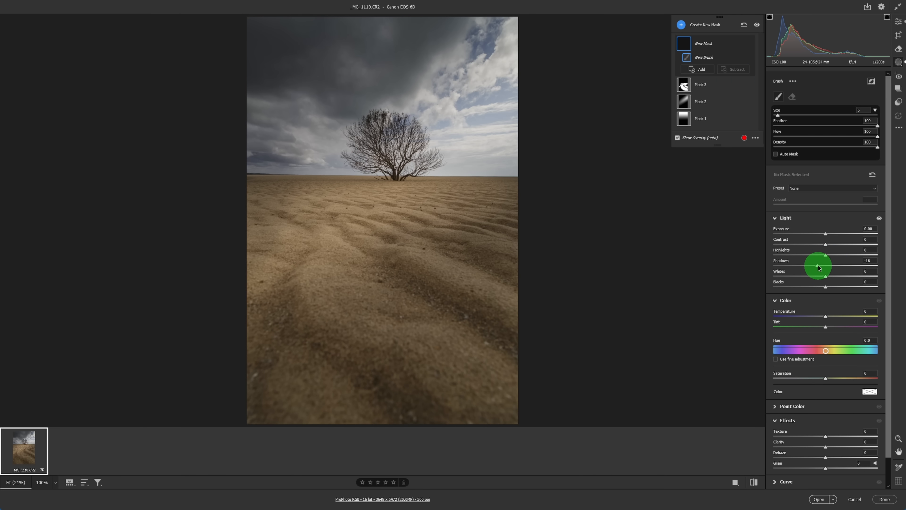
drag(824, 265, 825, 276)
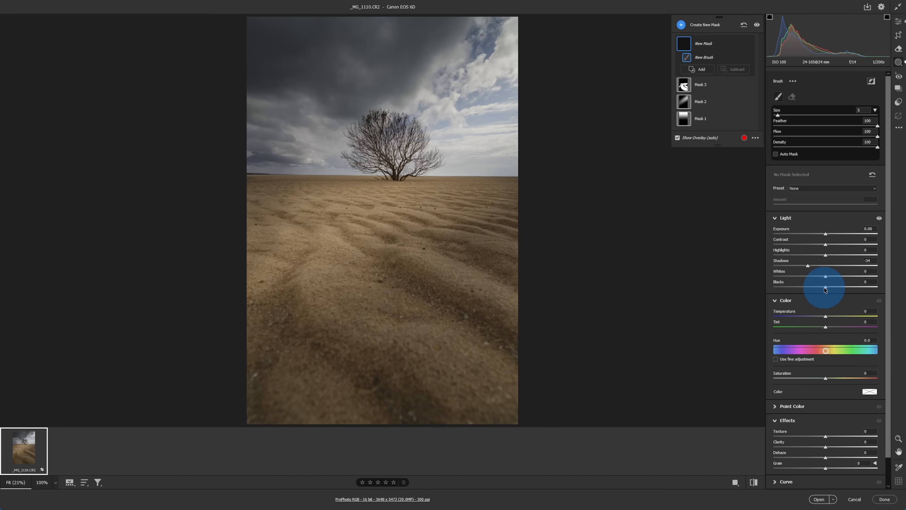
drag(825, 287, 817, 286)
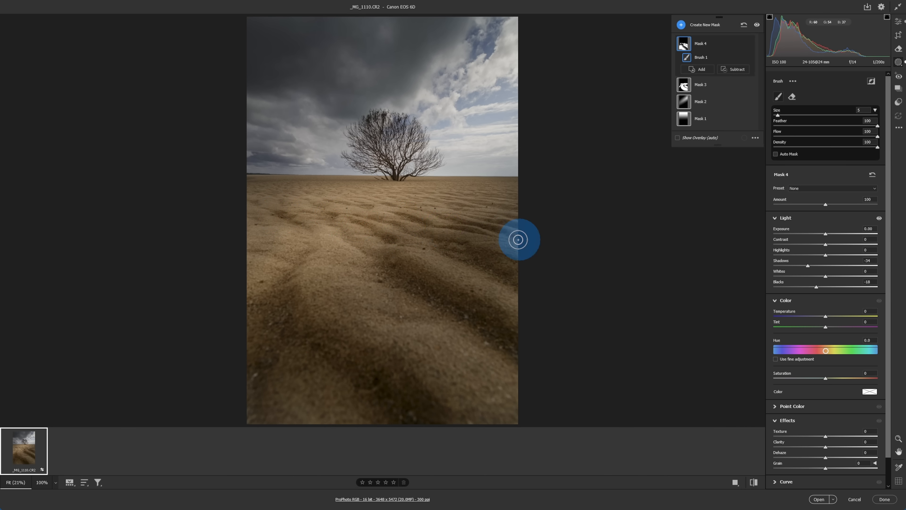
drag(518, 239, 372, 230)
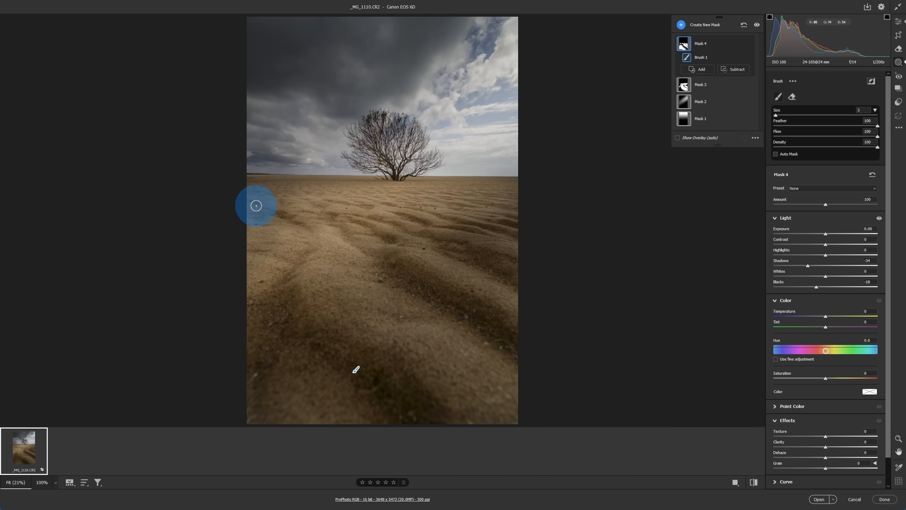
drag(255, 205, 351, 206)
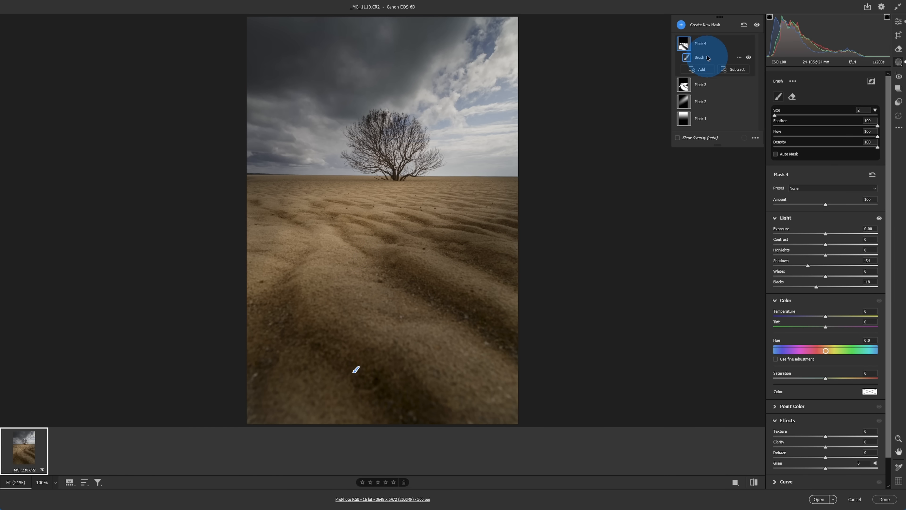
Reduce Mask 4's Amount to 33 and paint more of the sand with its Brush 1.
click(700, 44)
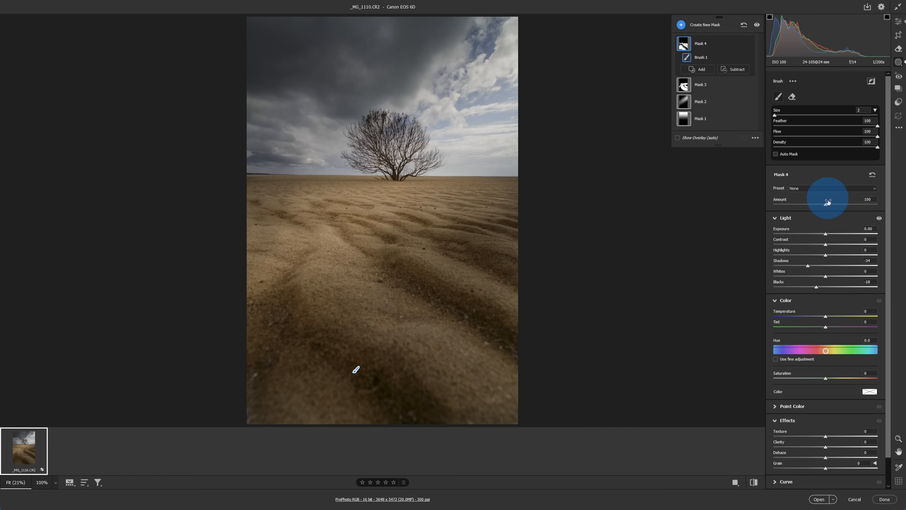
drag(826, 205, 783, 205)
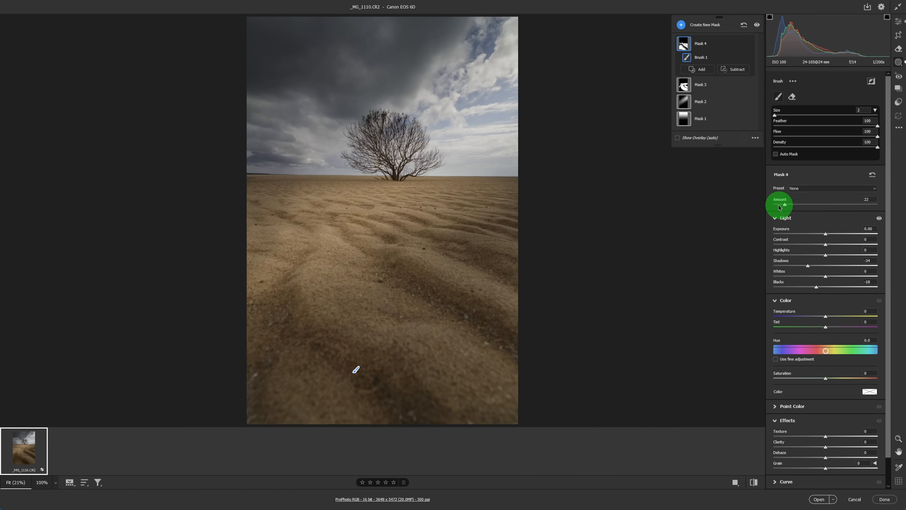
drag(783, 206, 775, 206)
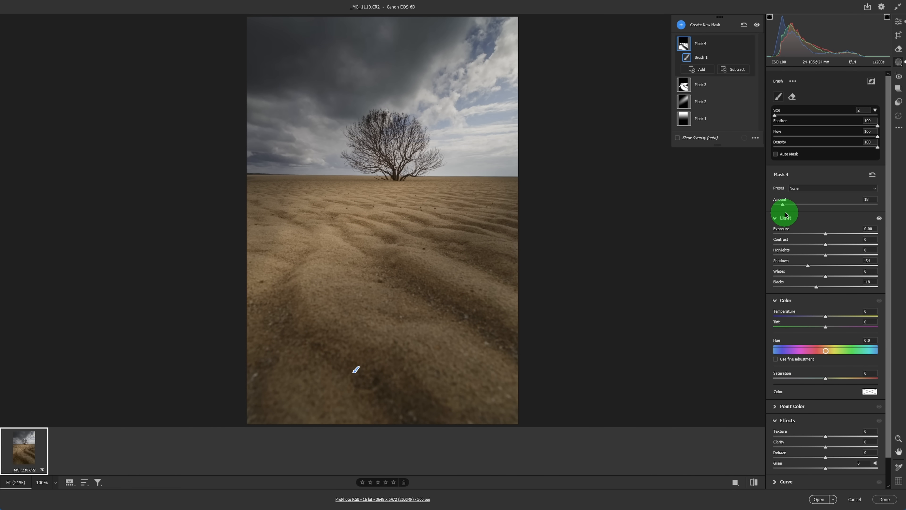
drag(791, 203, 795, 204)
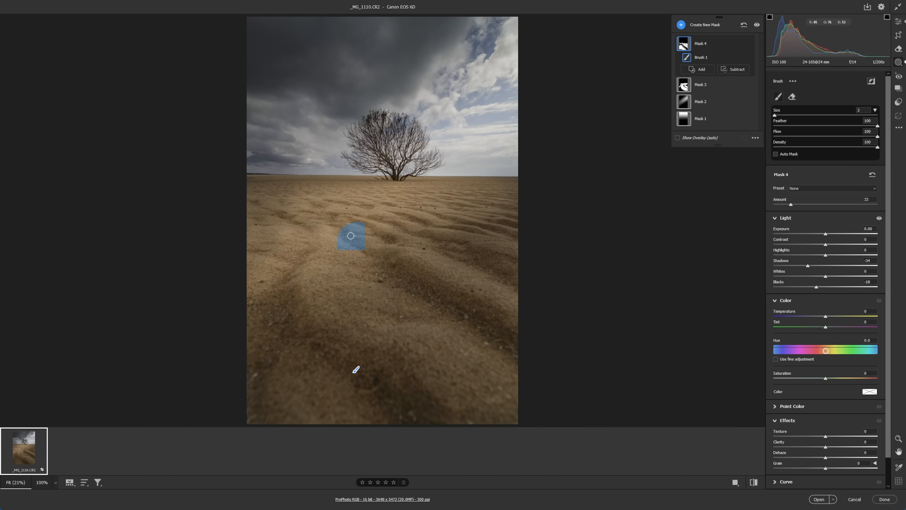
drag(351, 235, 465, 203)
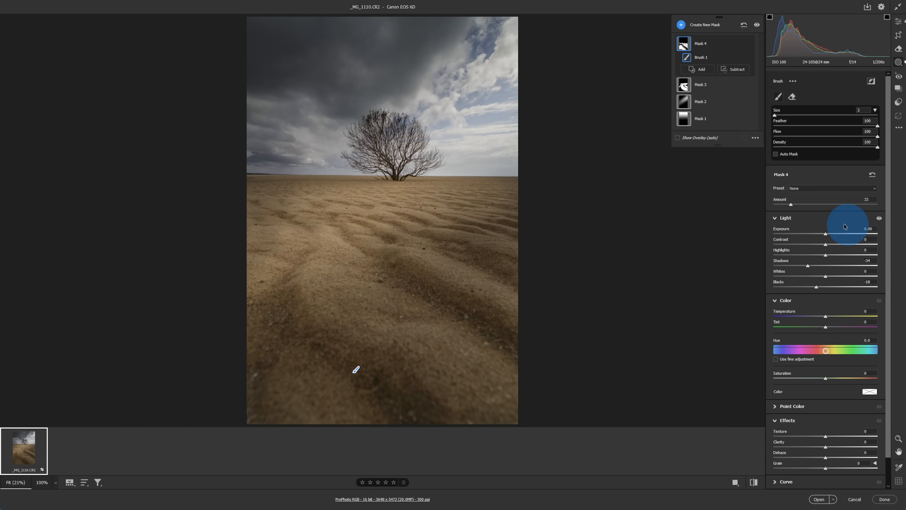
drag(847, 225, 791, 205)
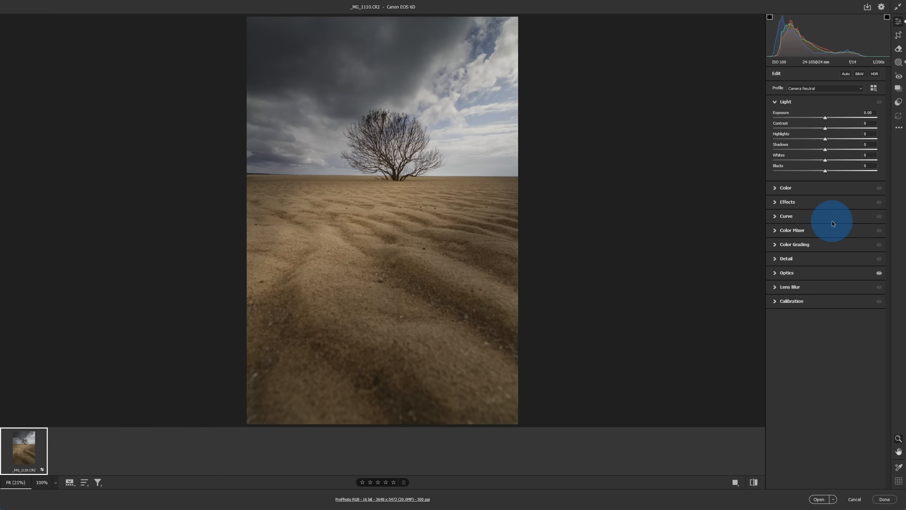
mouse_move(818, 217)
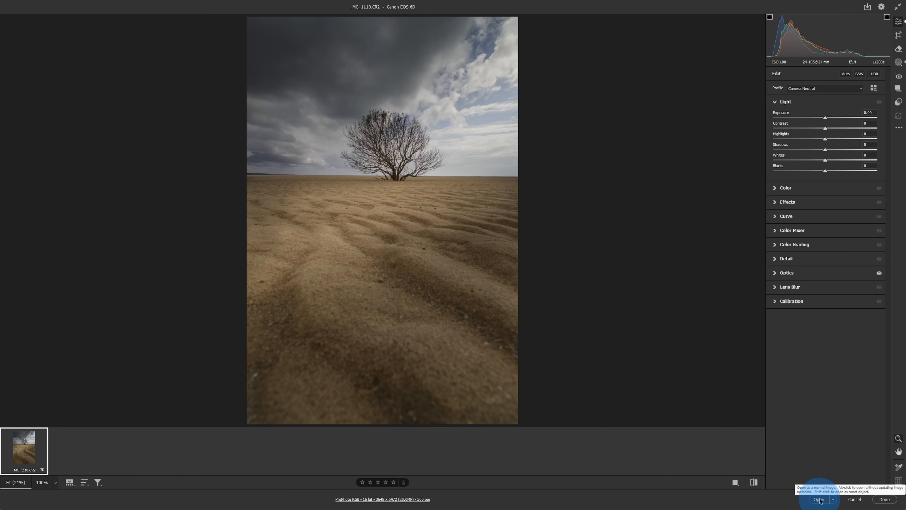
Open the edited raw photo into Photoshop as the Background layer.
click(818, 499)
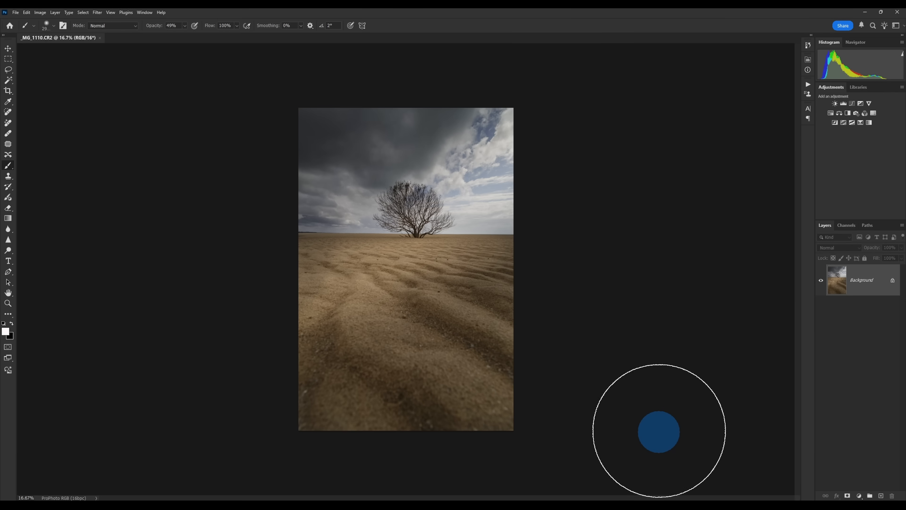
mouse_move(632, 420)
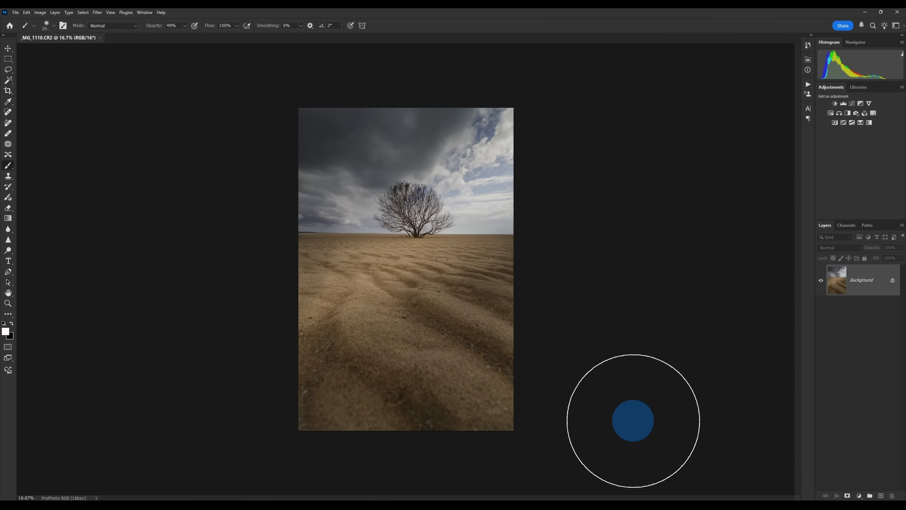
mouse_move(682, 424)
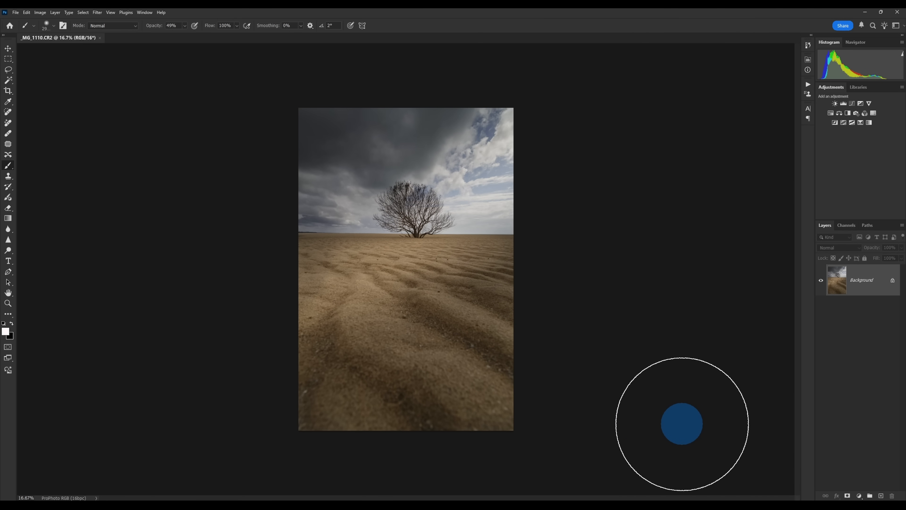
mouse_move(668, 410)
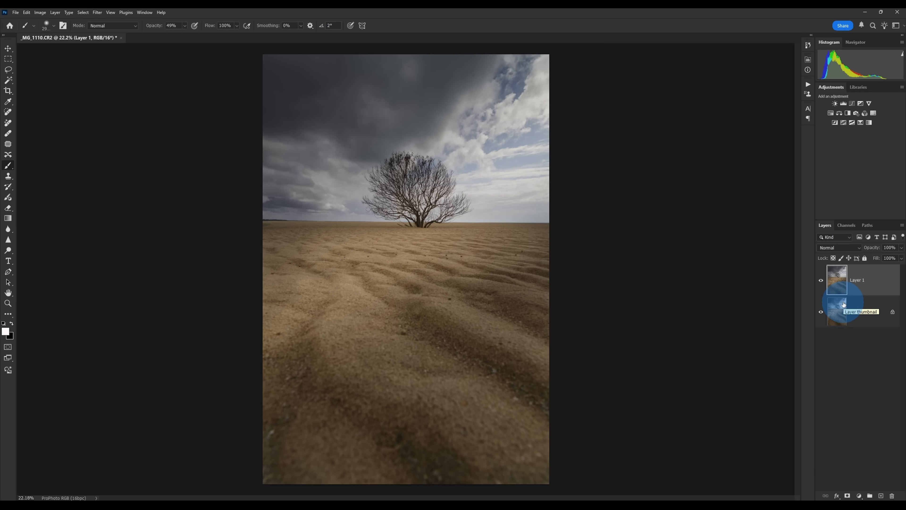
mouse_move(844, 283)
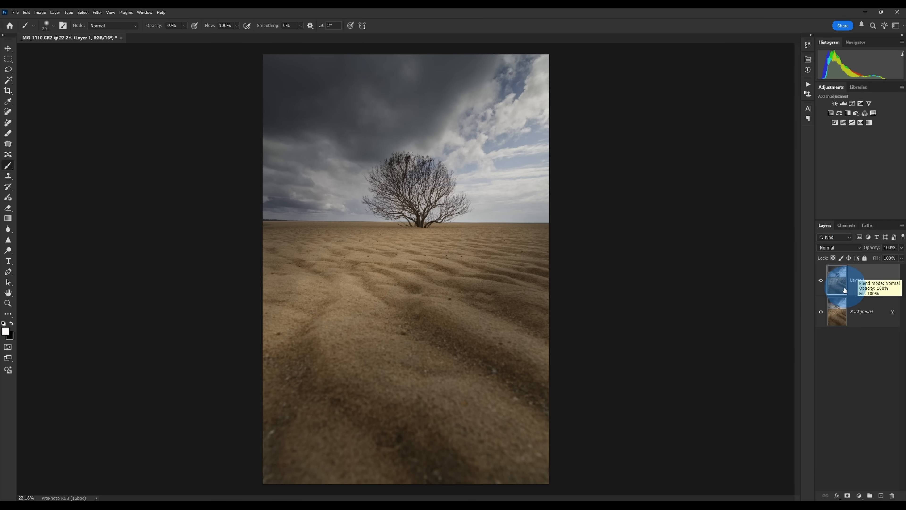
Apply Camera Raw Filter to Layer 1 with Highlights and Whites -100, Contrast +54, Exposure -0.30 and adjusted Temperature.
click(382, 202)
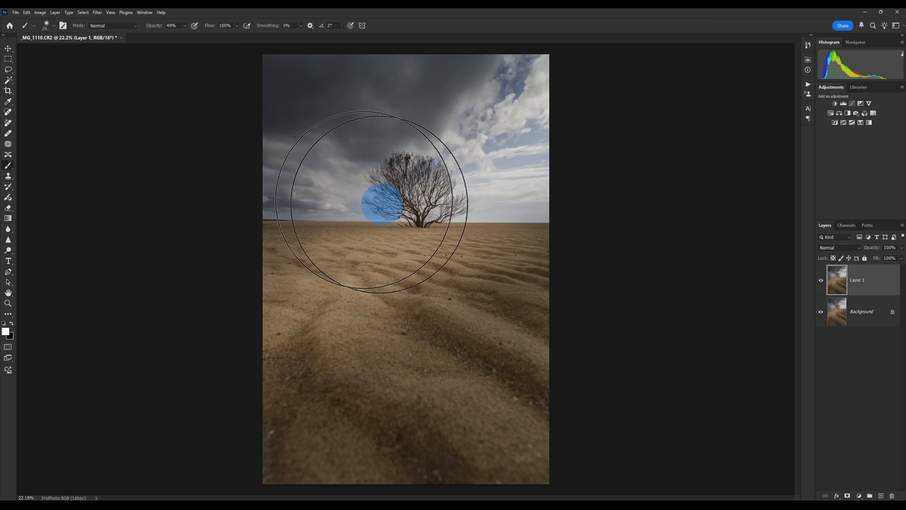
click(96, 12)
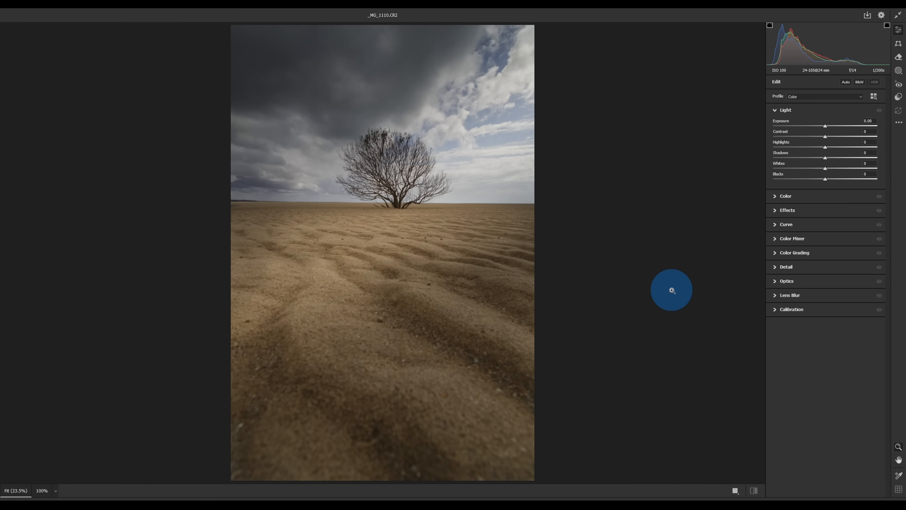
mouse_move(478, 137)
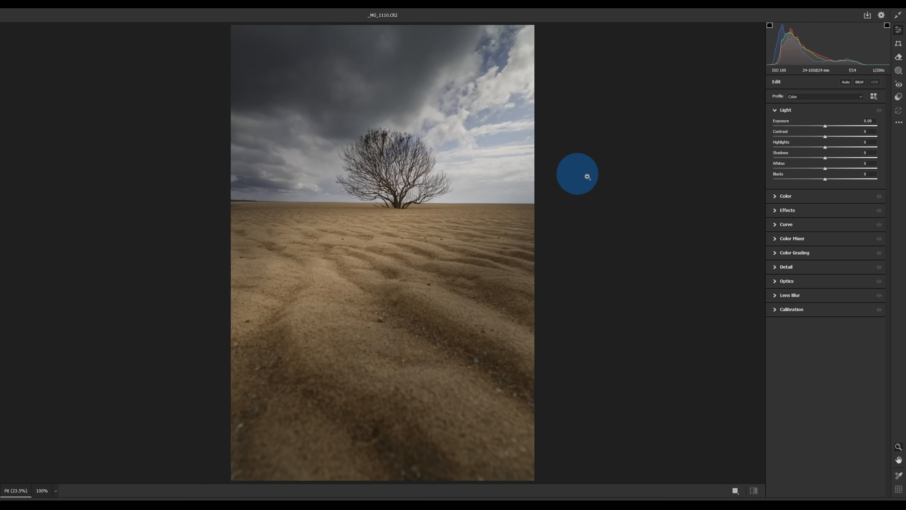
mouse_move(825, 149)
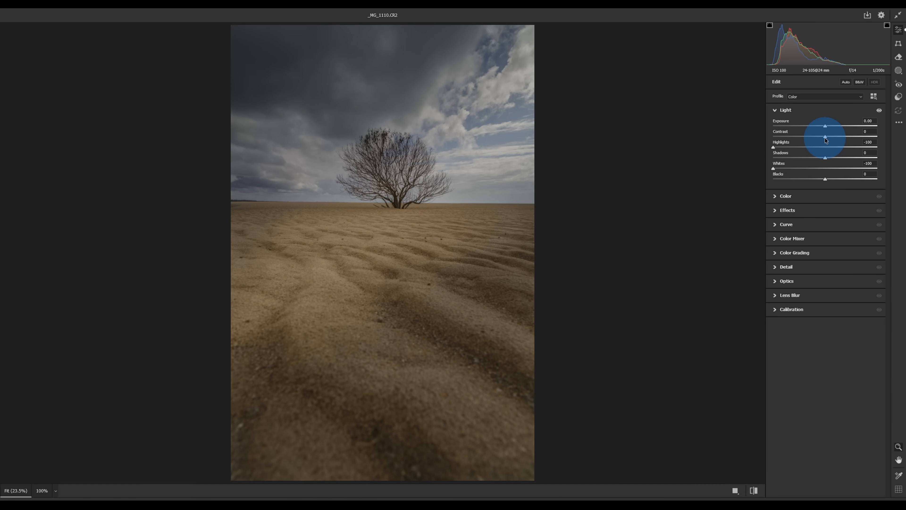
drag(825, 137, 852, 137)
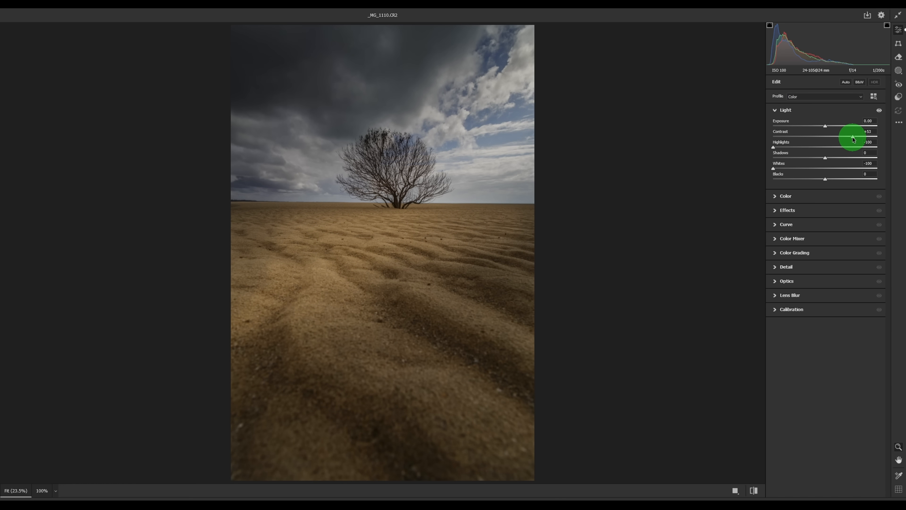
drag(844, 125, 825, 126)
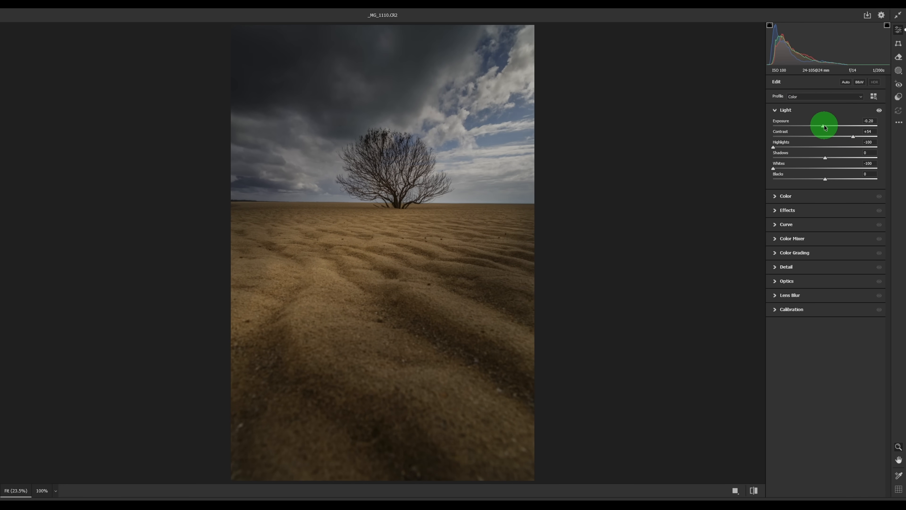
drag(824, 126, 821, 126)
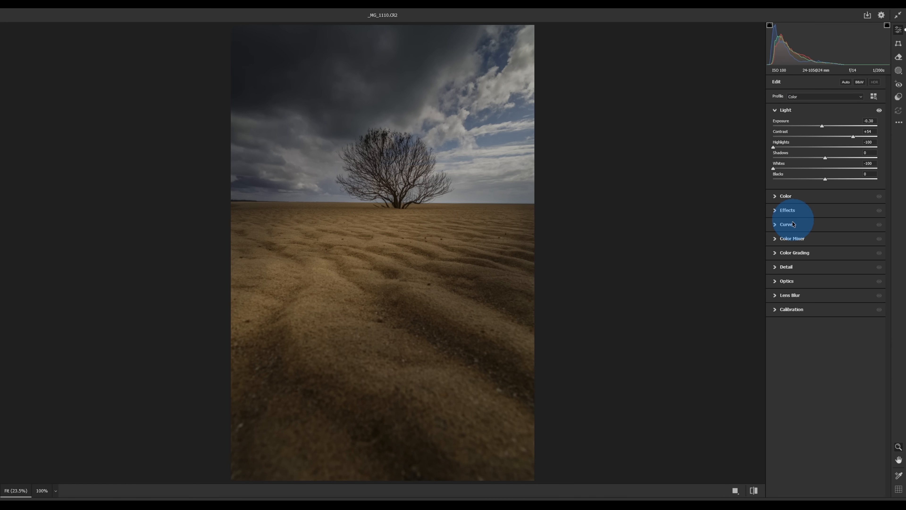
click(785, 196)
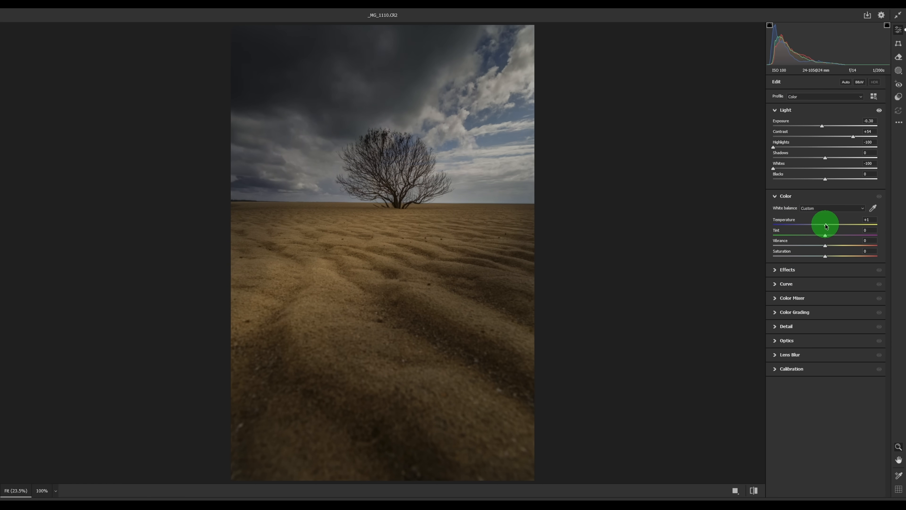
drag(825, 224, 828, 225)
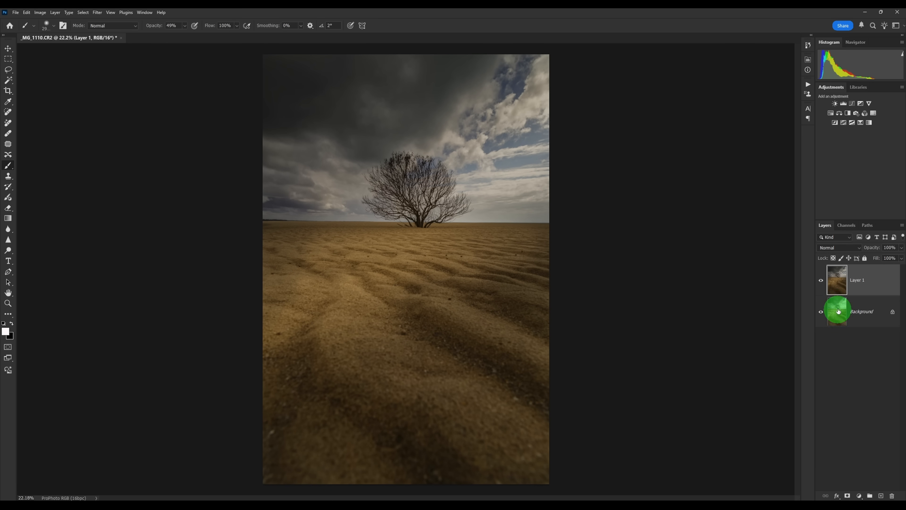
Load a luminosity selection from the RGB channel and mask the Background copy with it.
click(860, 311)
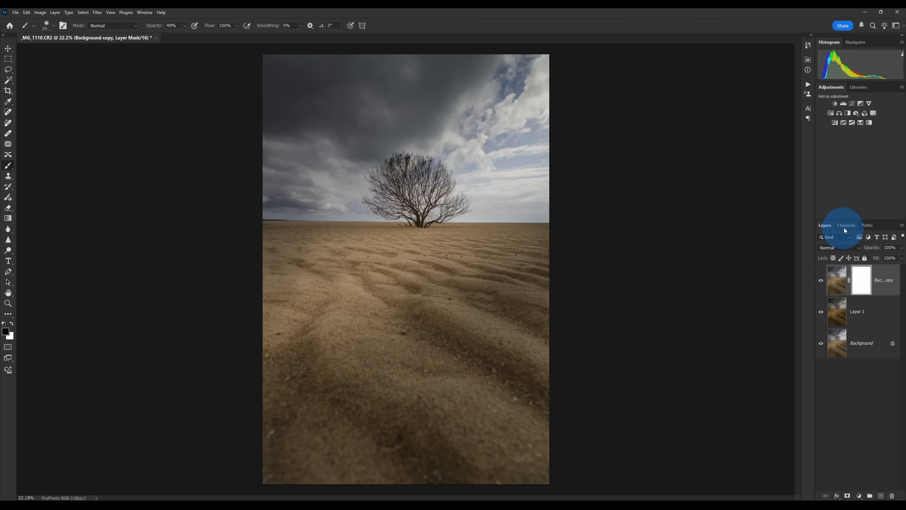
click(846, 225)
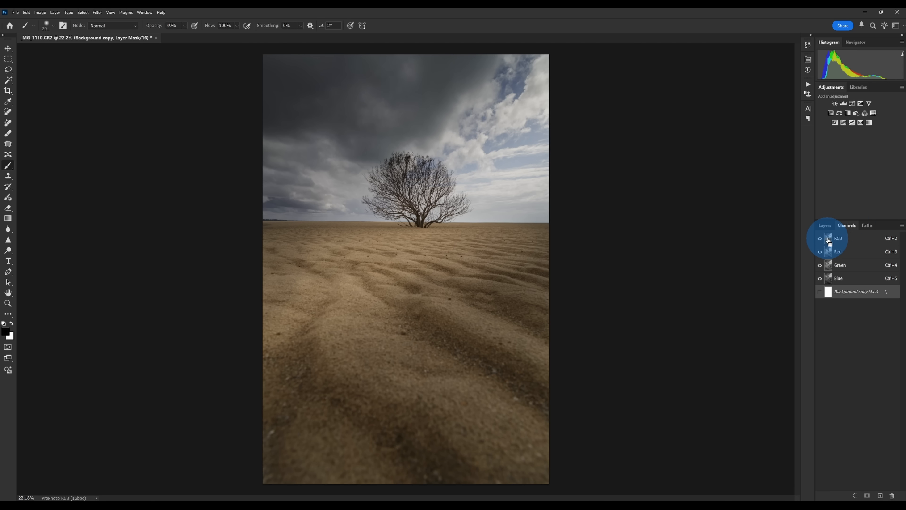
click(839, 265)
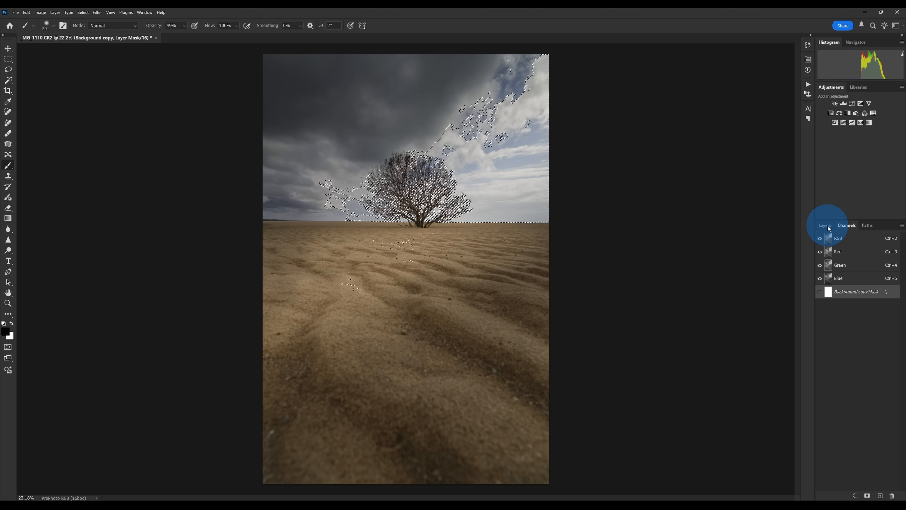
click(826, 225)
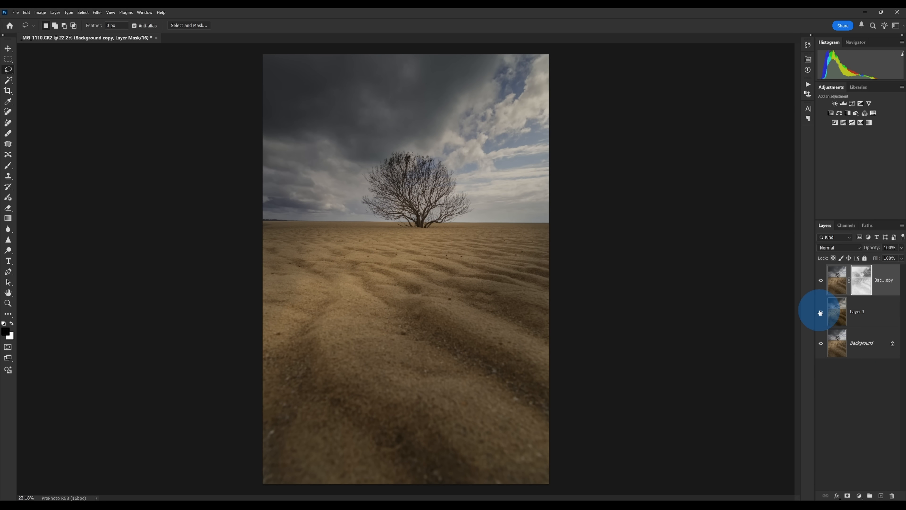
Flatten the image and shape a gentle S-curve on a new Curves adjustment layer.
click(55, 12)
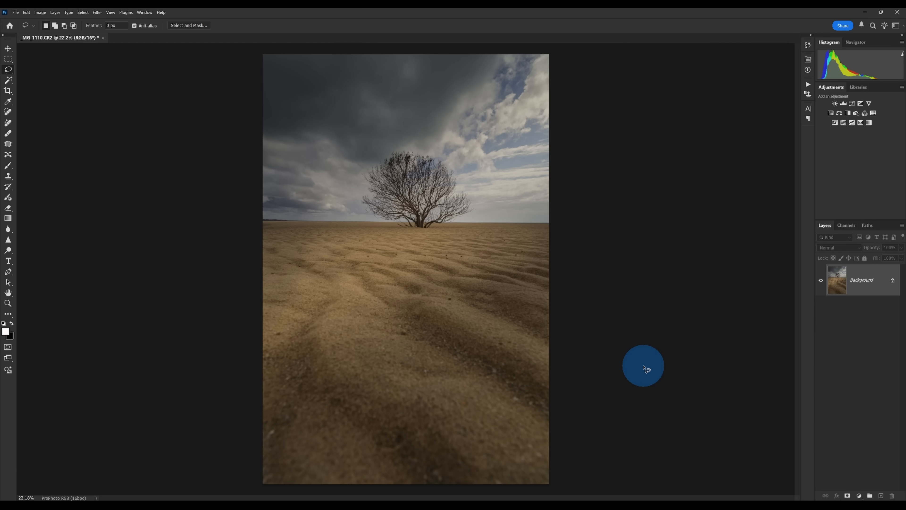
mouse_move(646, 365)
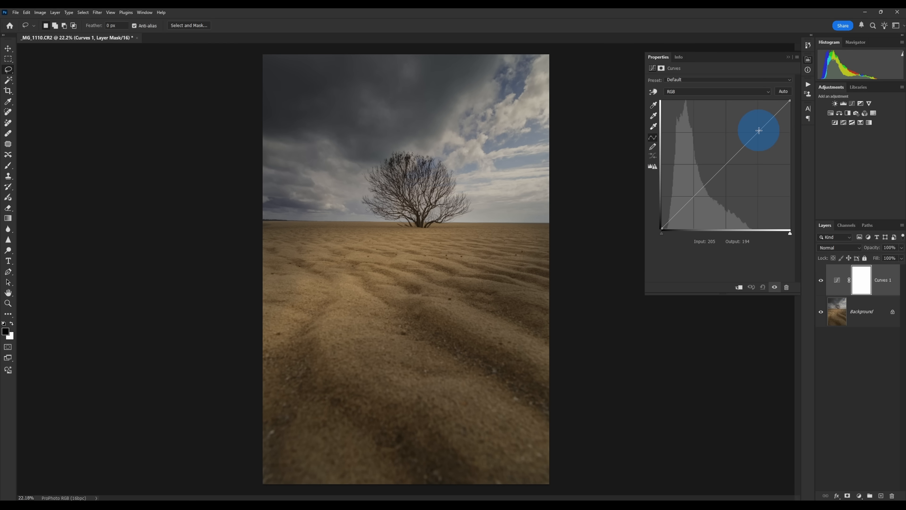
drag(759, 130, 752, 127)
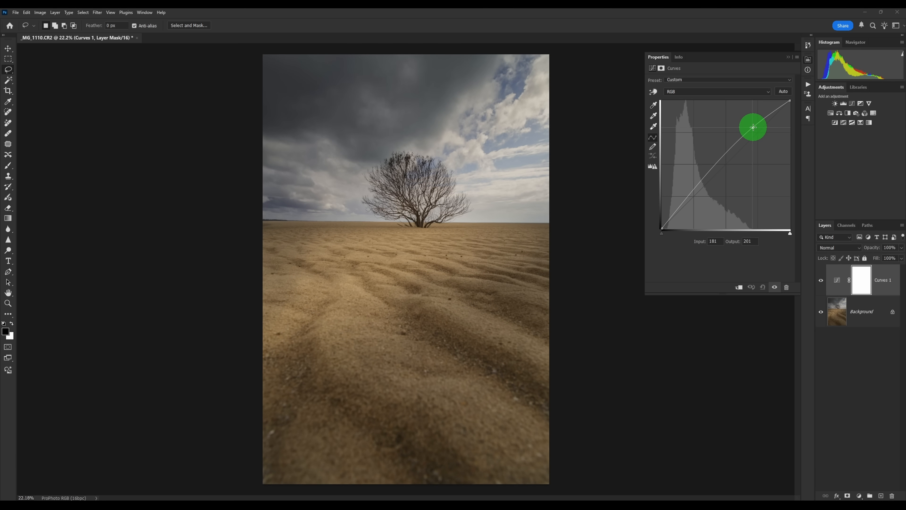
drag(753, 127, 692, 193)
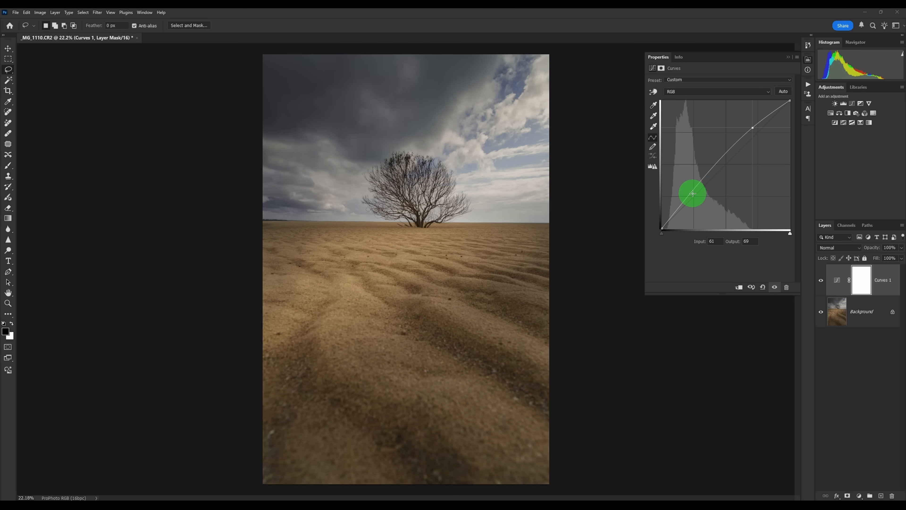
drag(692, 193, 697, 200)
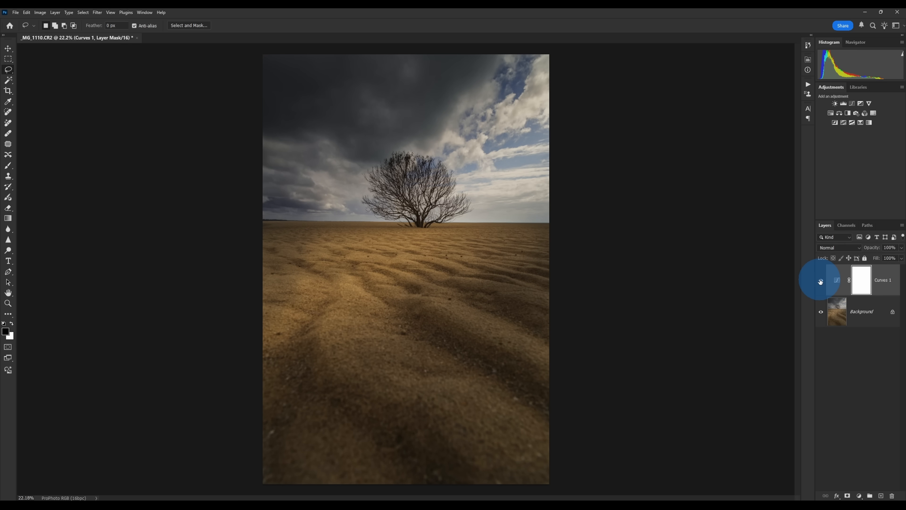
Compare the curve's effect and settle the Curves 1 layer at 70% opacity.
click(820, 280)
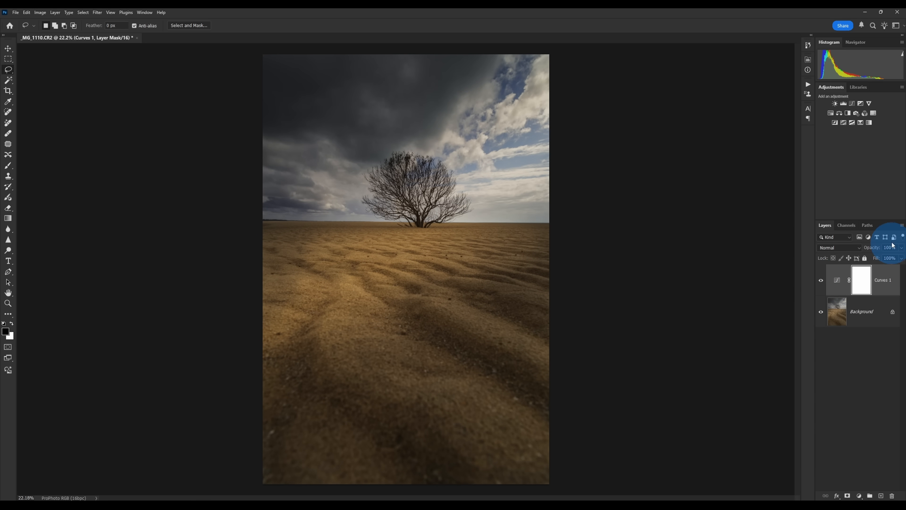
drag(892, 248, 884, 258)
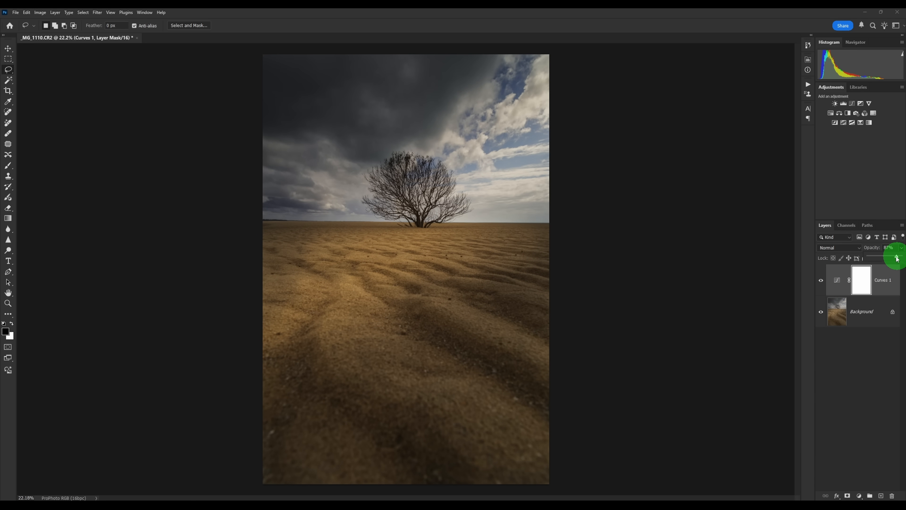
drag(898, 256, 890, 257)
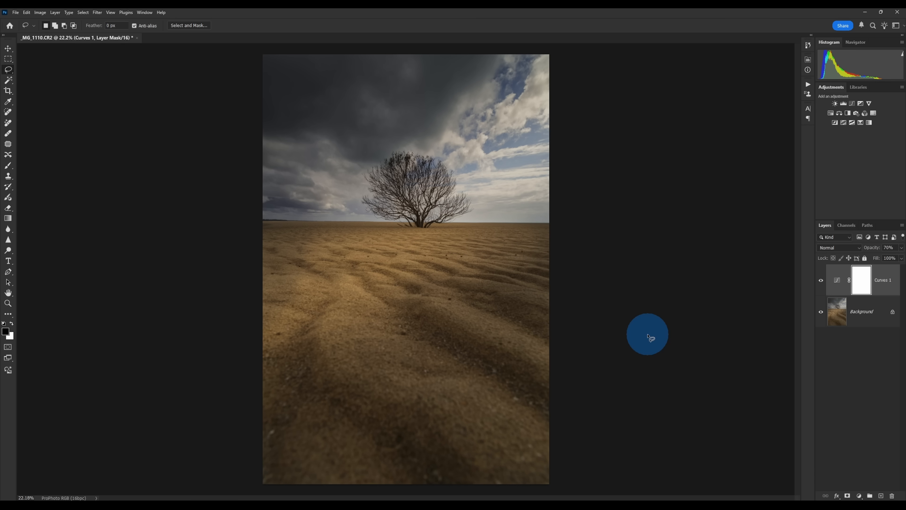
click(55, 12)
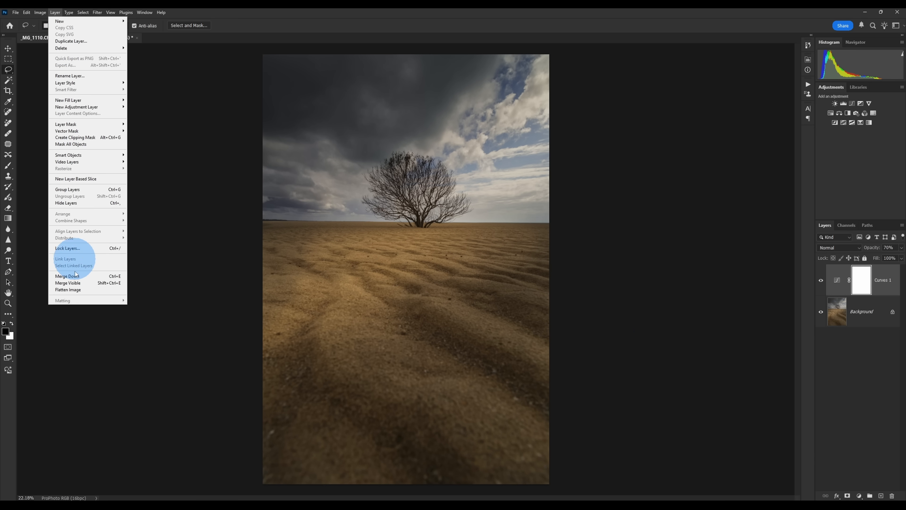
Flatten, duplicate the layer, apply Gaussian Blur and blend the copy as Screen.
click(67, 289)
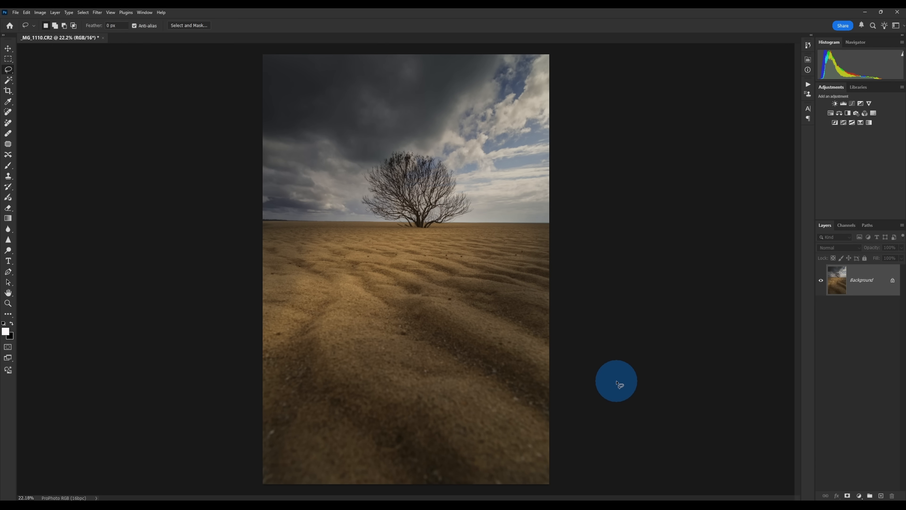
mouse_move(695, 317)
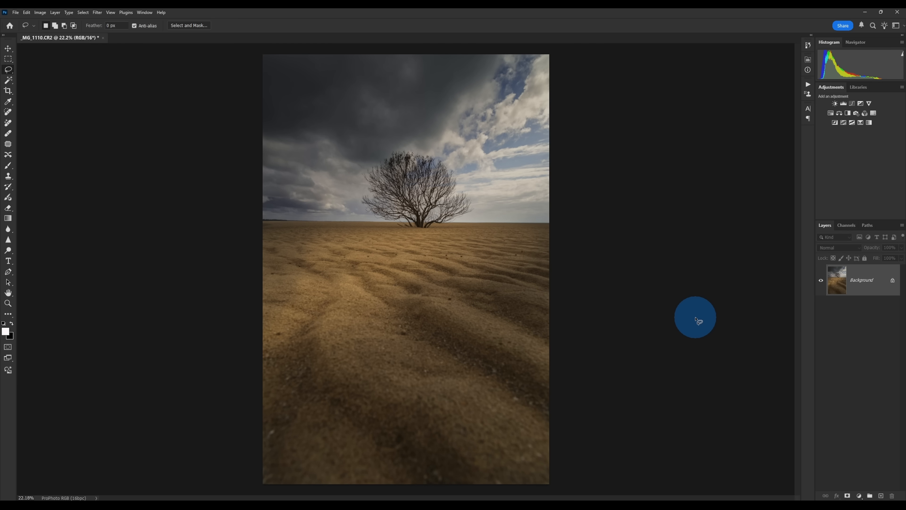
mouse_move(690, 365)
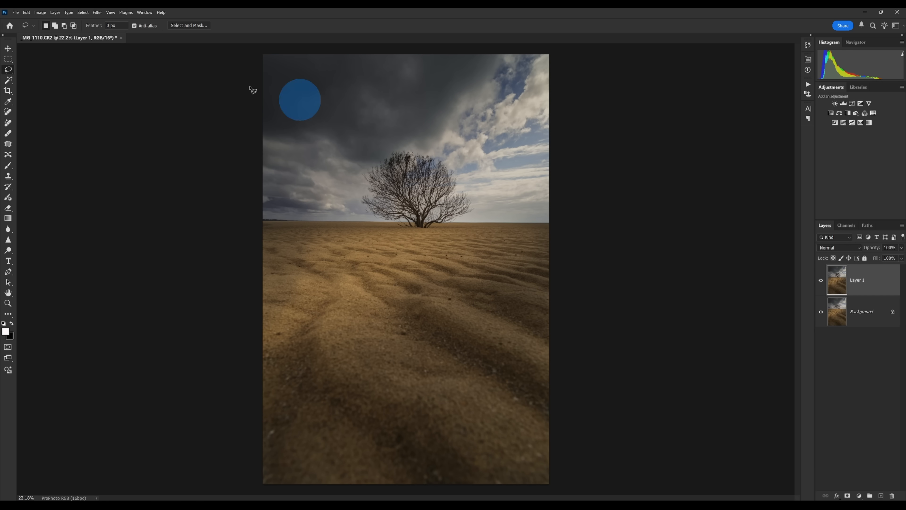
click(97, 12)
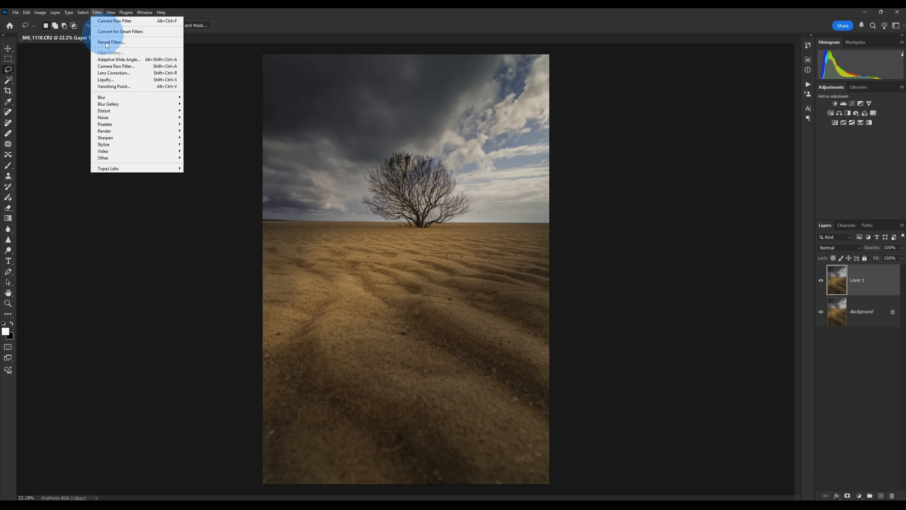
mouse_move(102, 96)
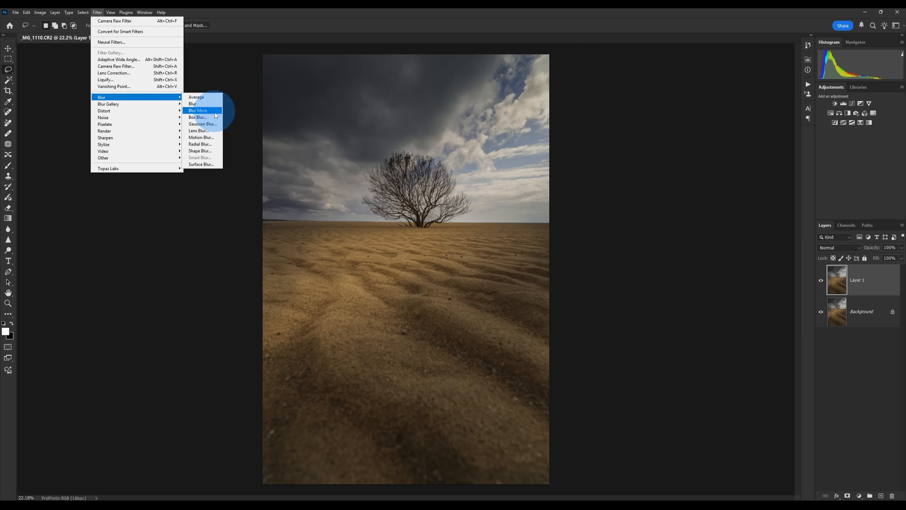
click(202, 124)
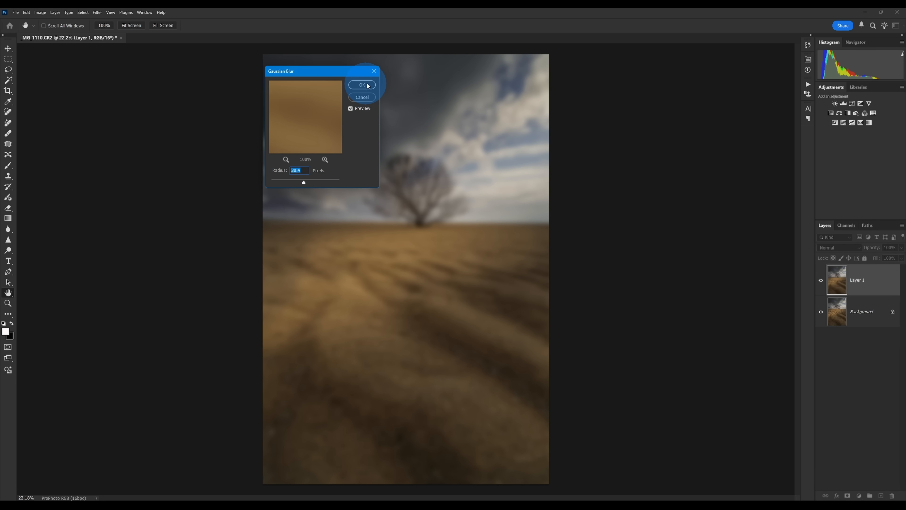
click(362, 85)
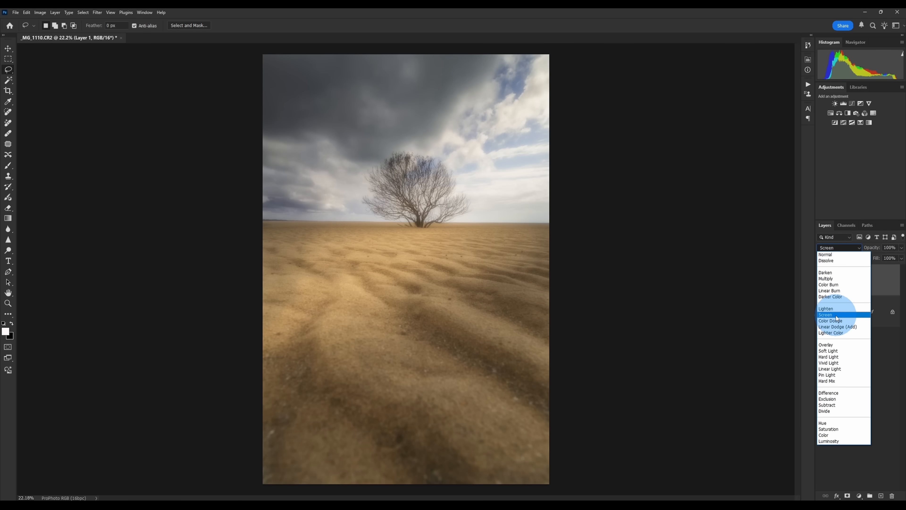
click(826, 315)
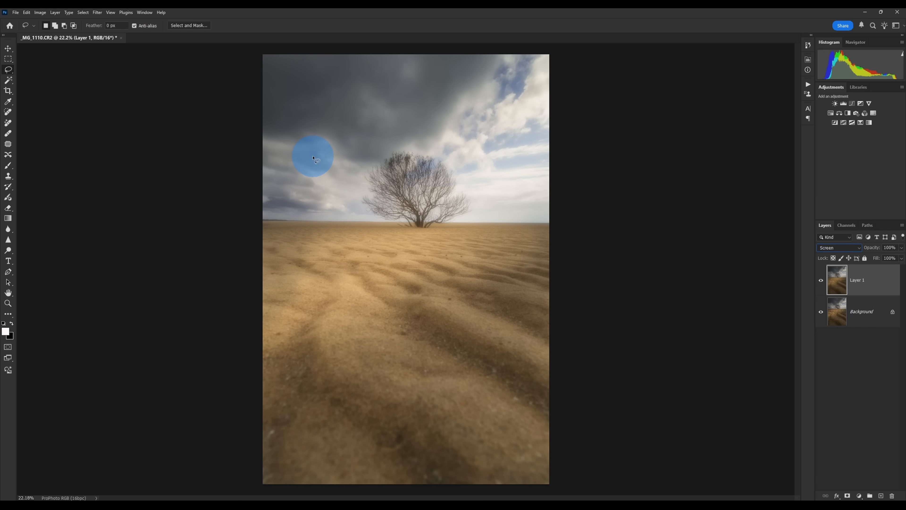
Multiply the image onto the blurred copy via Apply Image and lower its opacity to 26%.
click(39, 12)
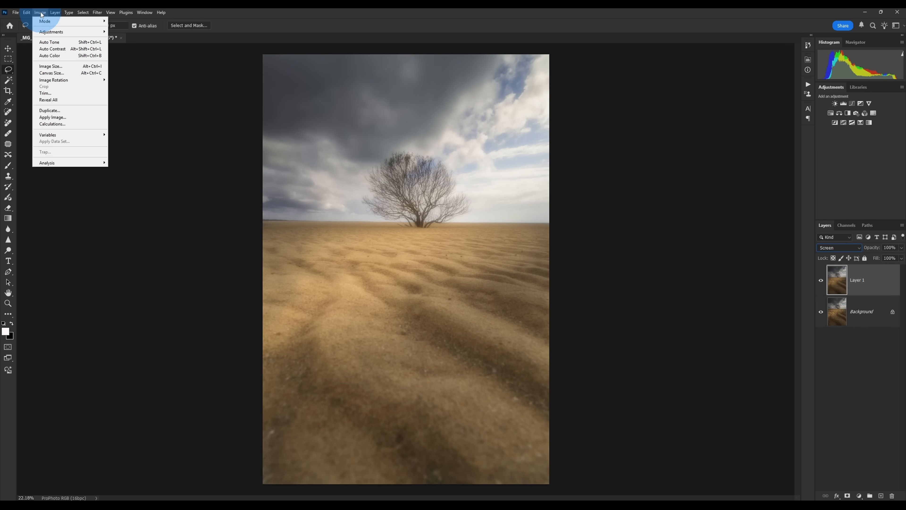
click(52, 118)
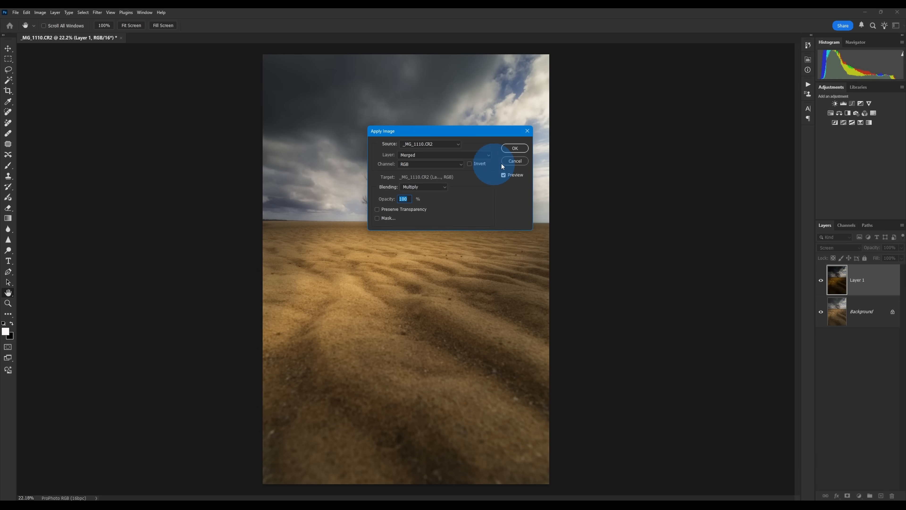
click(513, 148)
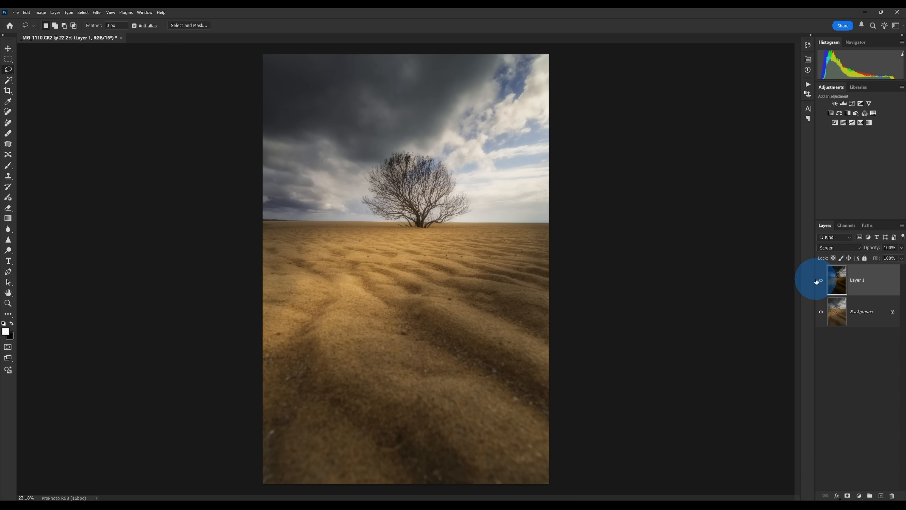
click(820, 279)
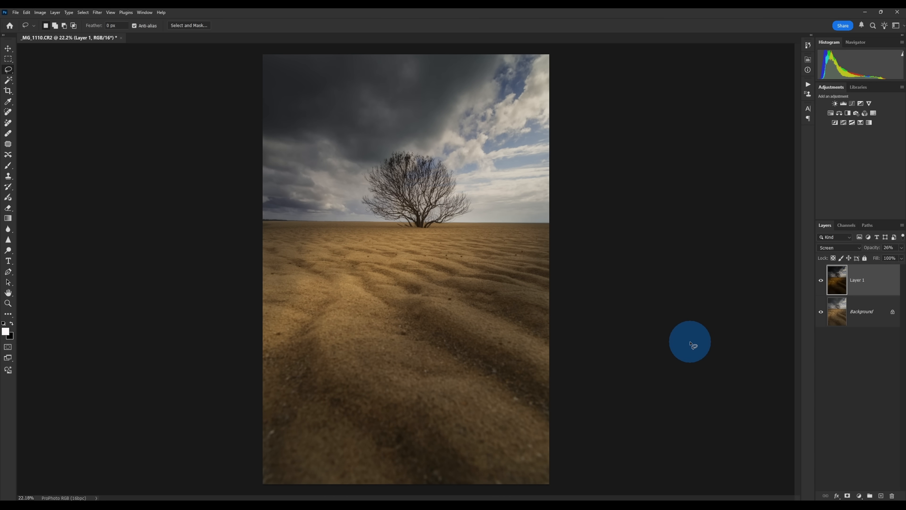
scroll(down, 3)
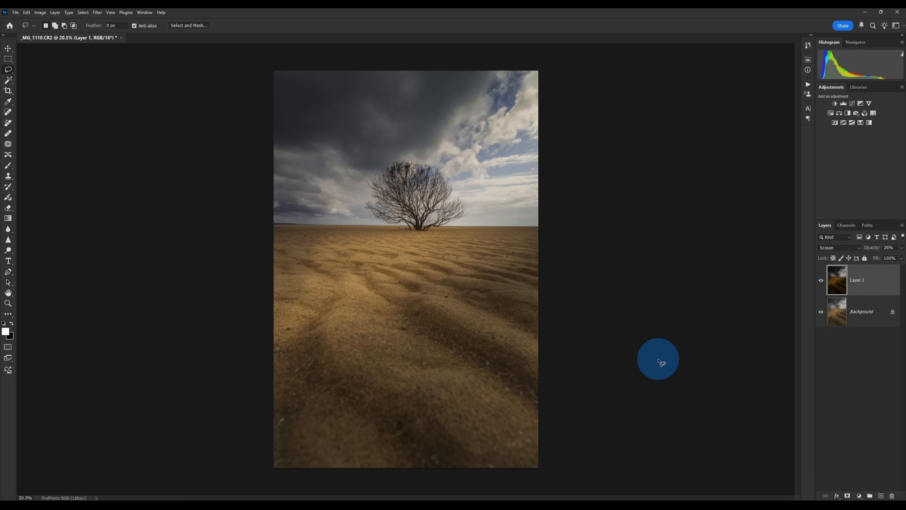